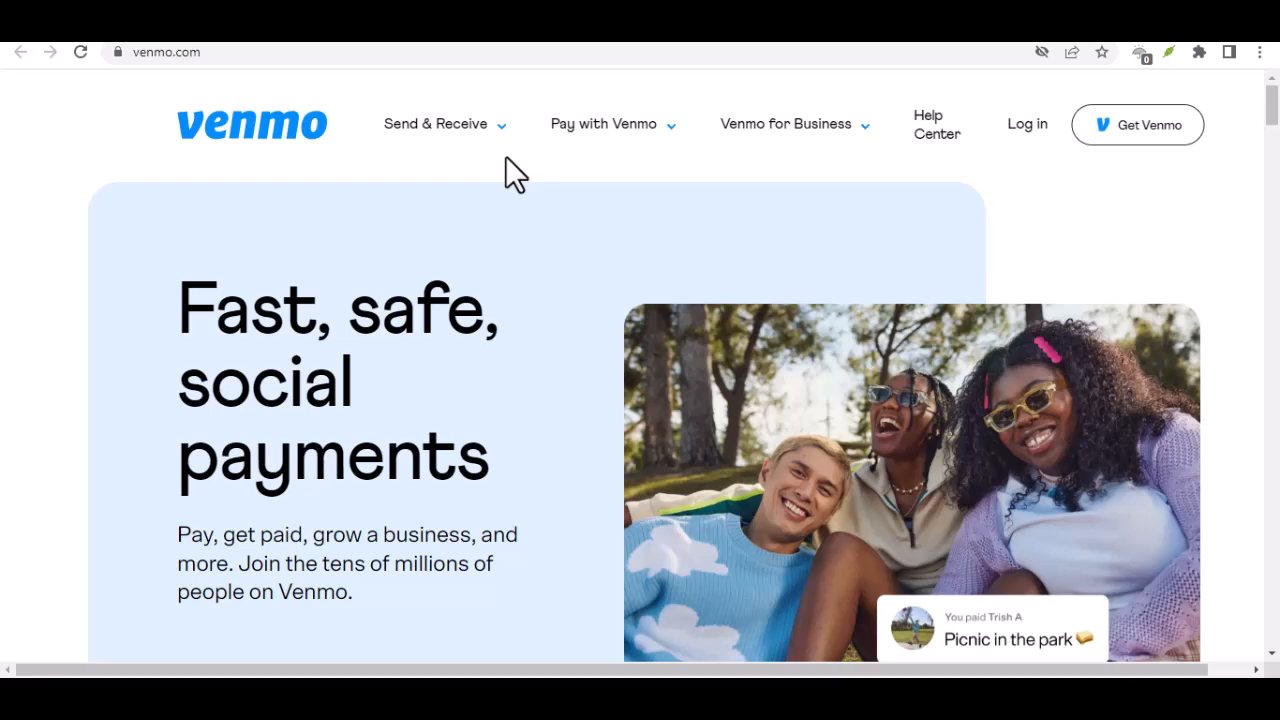
pyautogui.moveTo(518, 198)
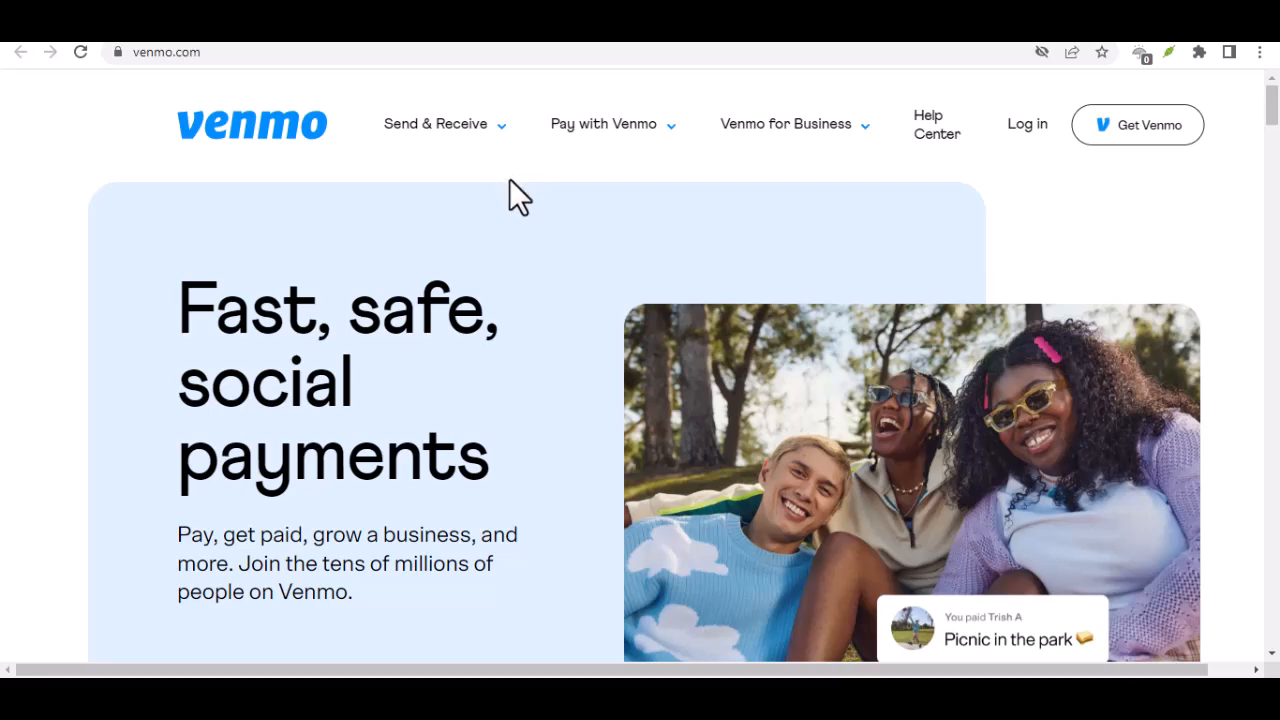
pyautogui.moveTo(528, 236)
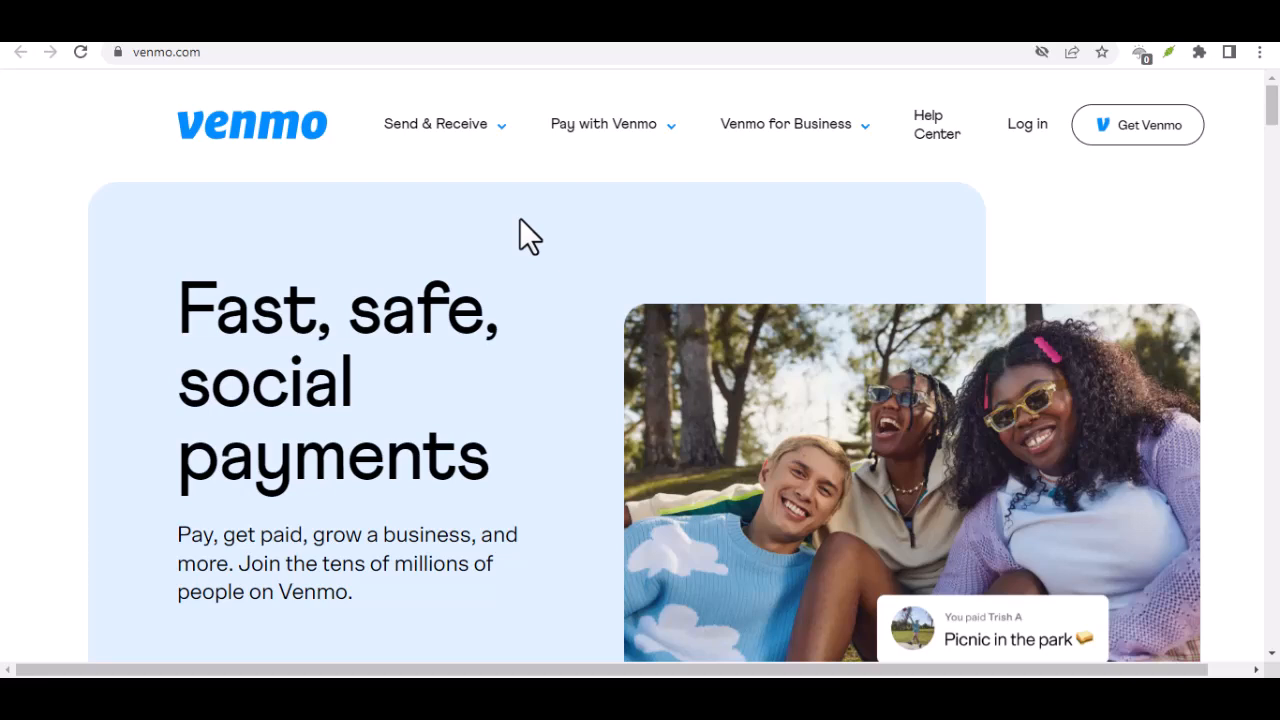
pyautogui.scroll(-3)
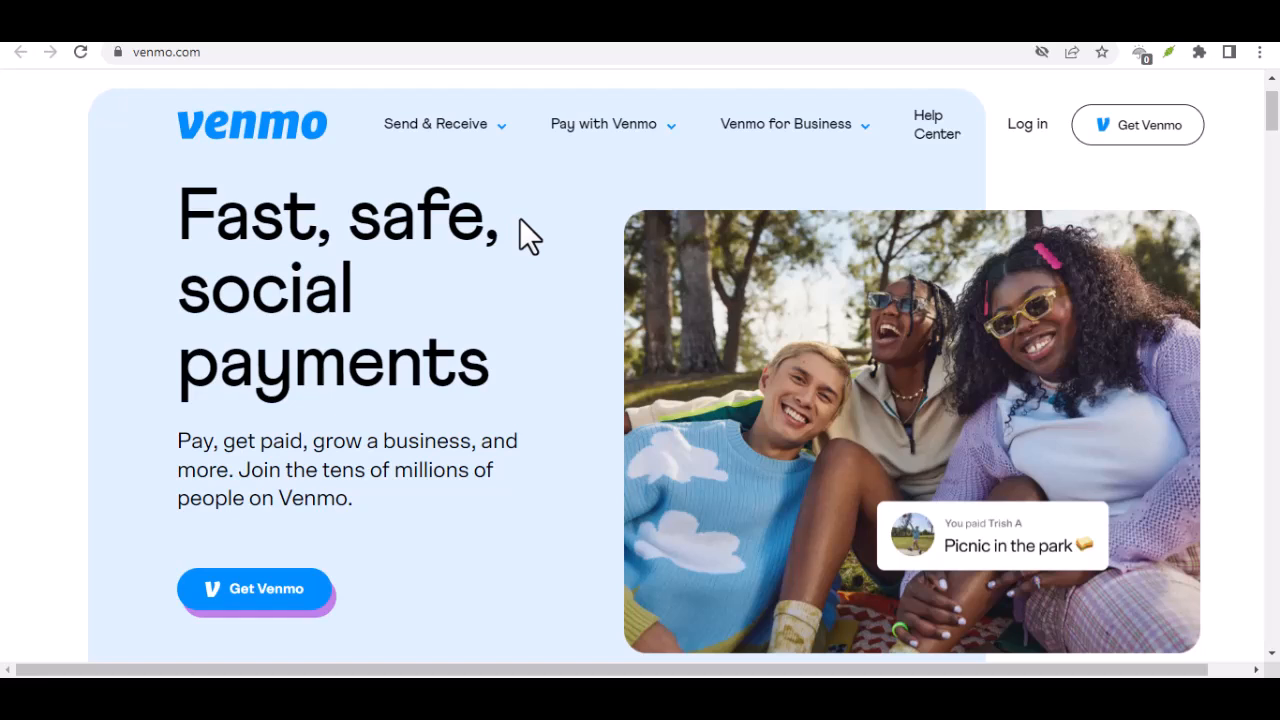
pyautogui.scroll(-3)
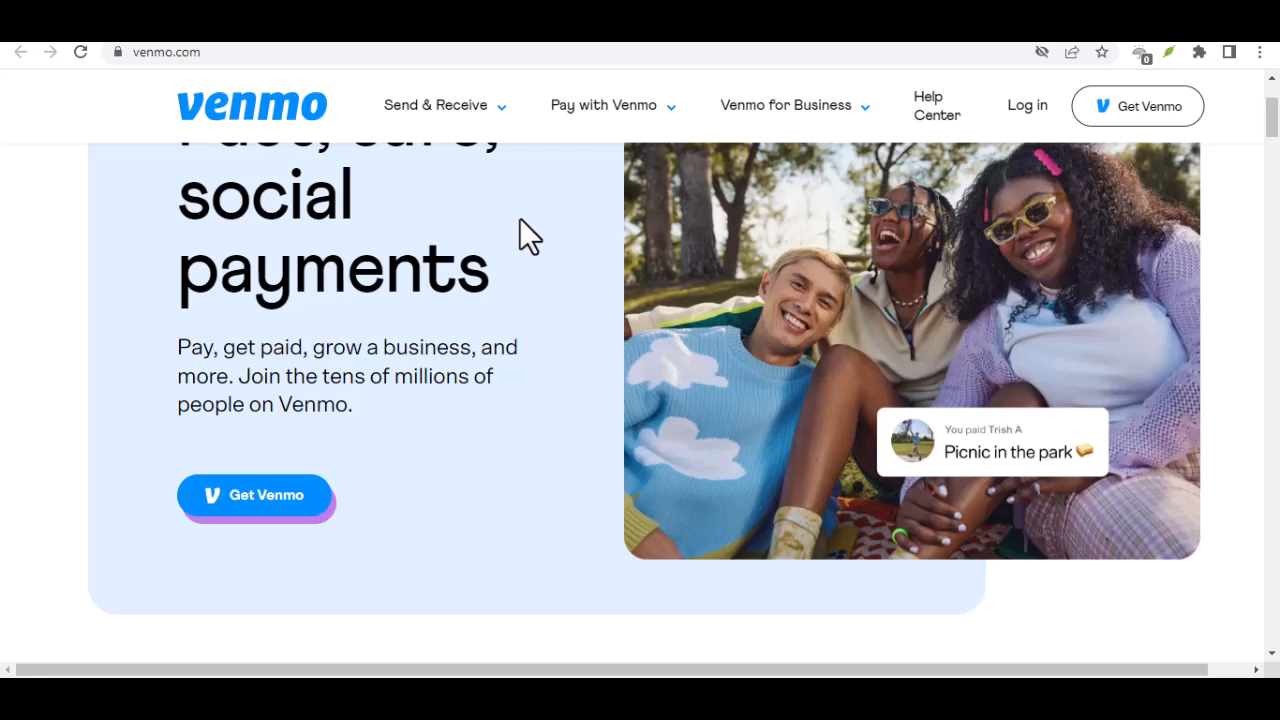
pyautogui.scroll(-3)
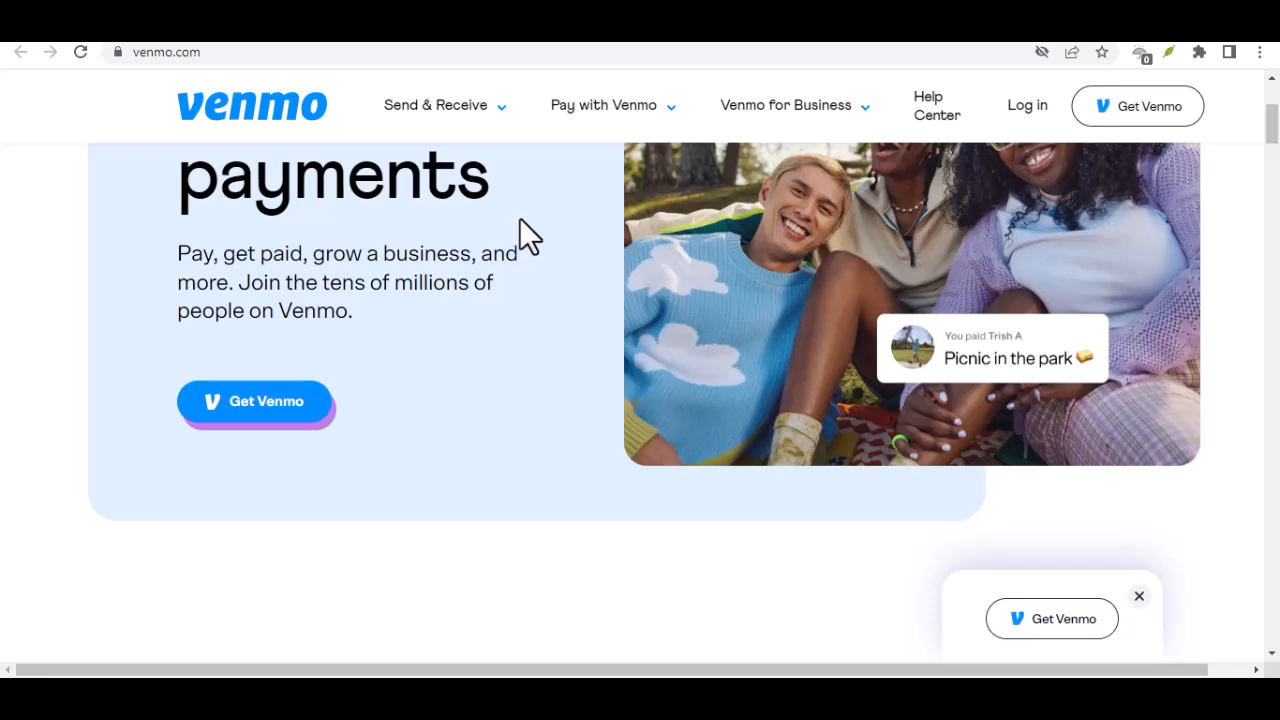
pyautogui.scroll(-3)
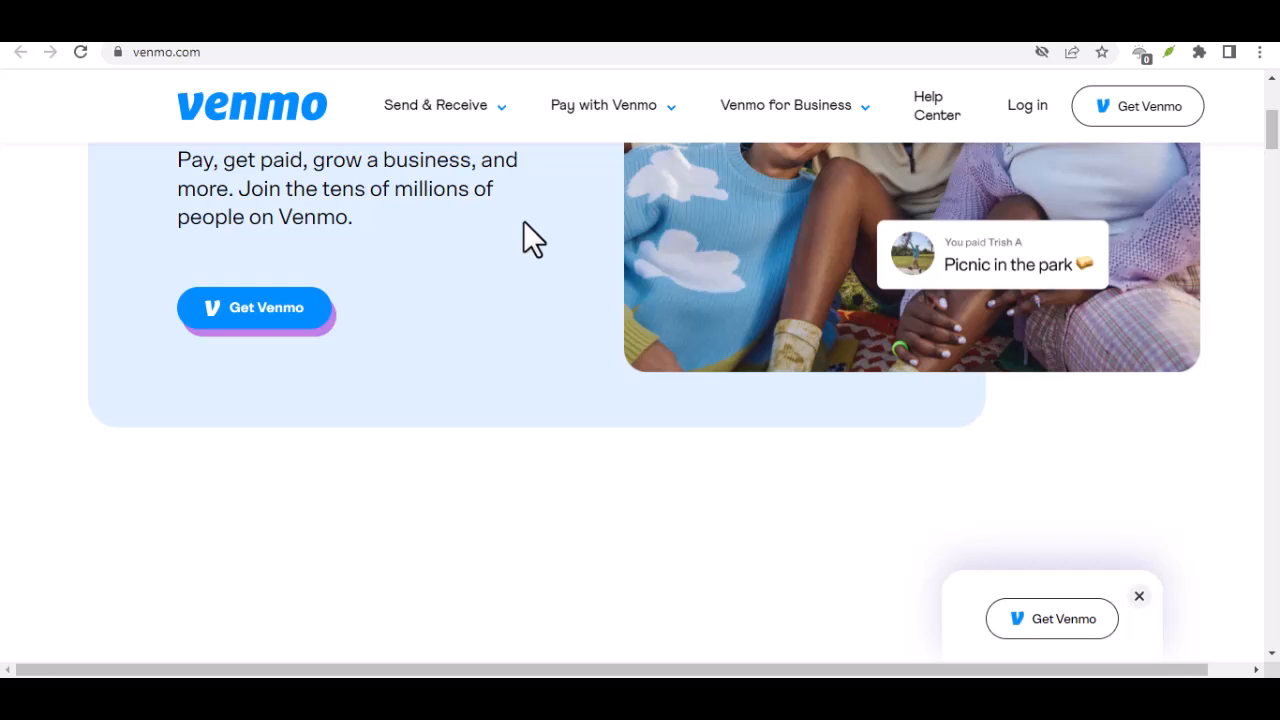
pyautogui.scroll(-3)
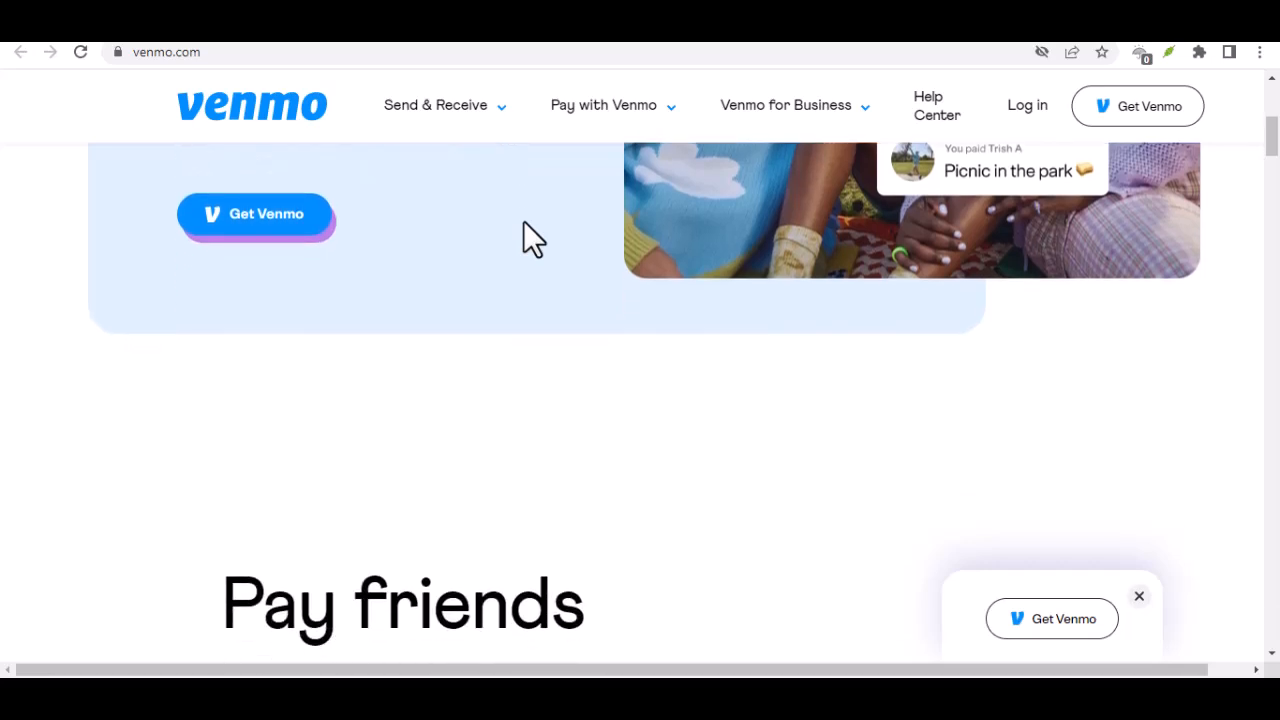
pyautogui.scroll(-3)
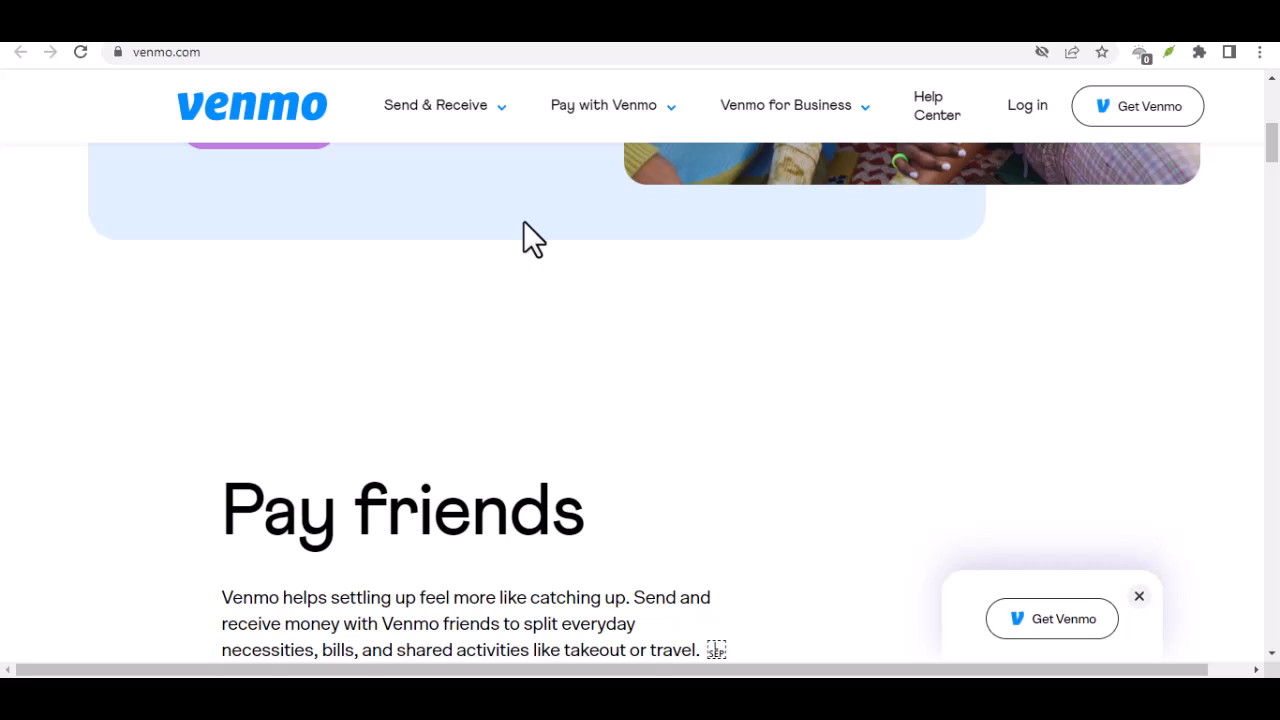
pyautogui.scroll(-3)
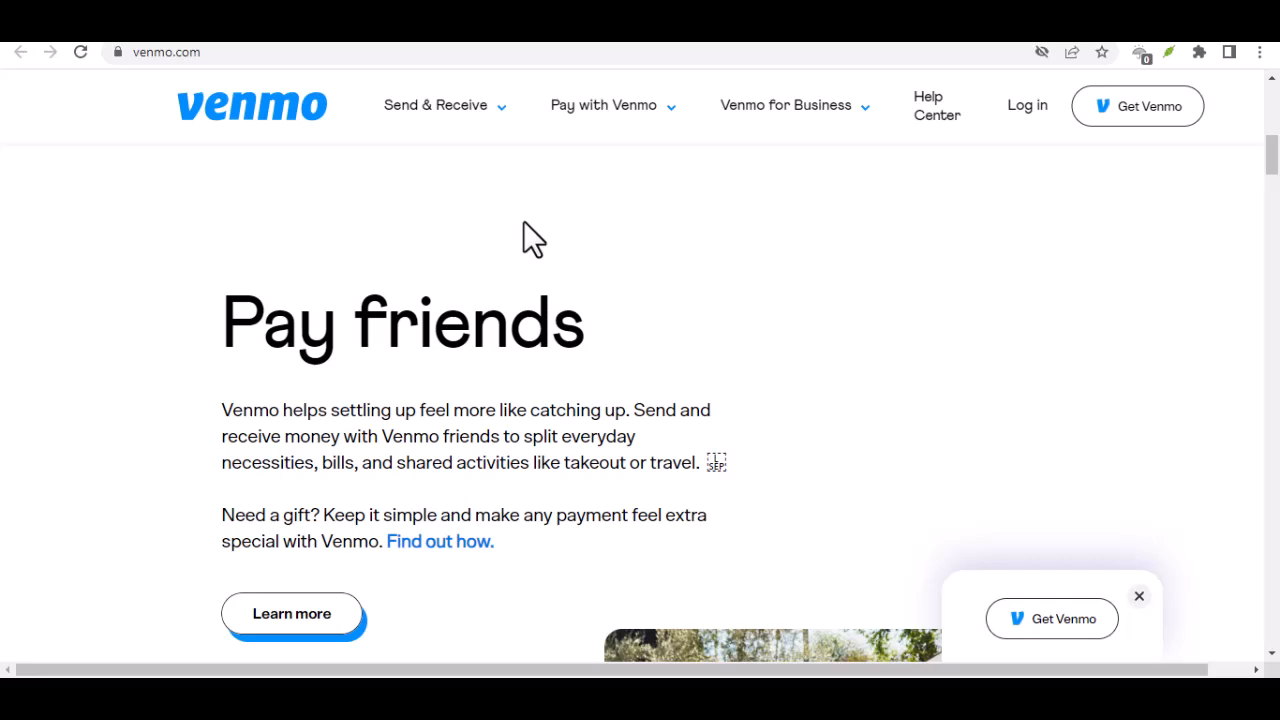
pyautogui.scroll(-3)
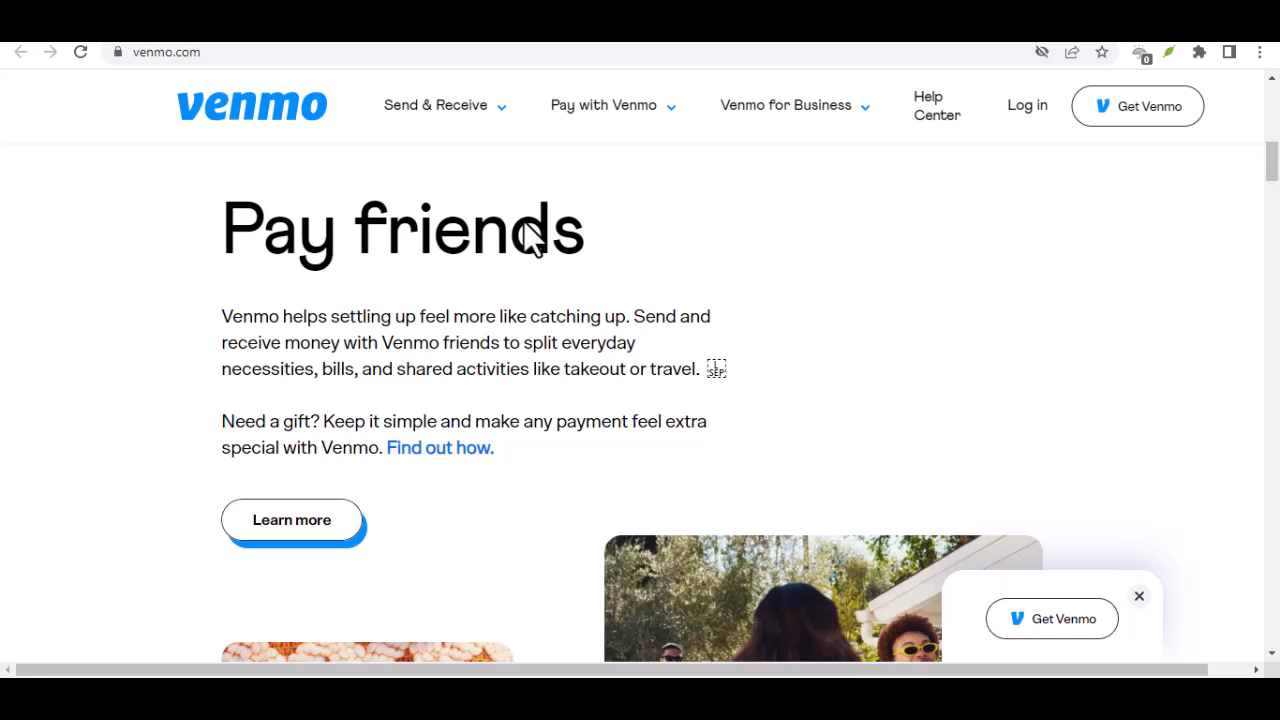
pyautogui.moveTo(528, 224)
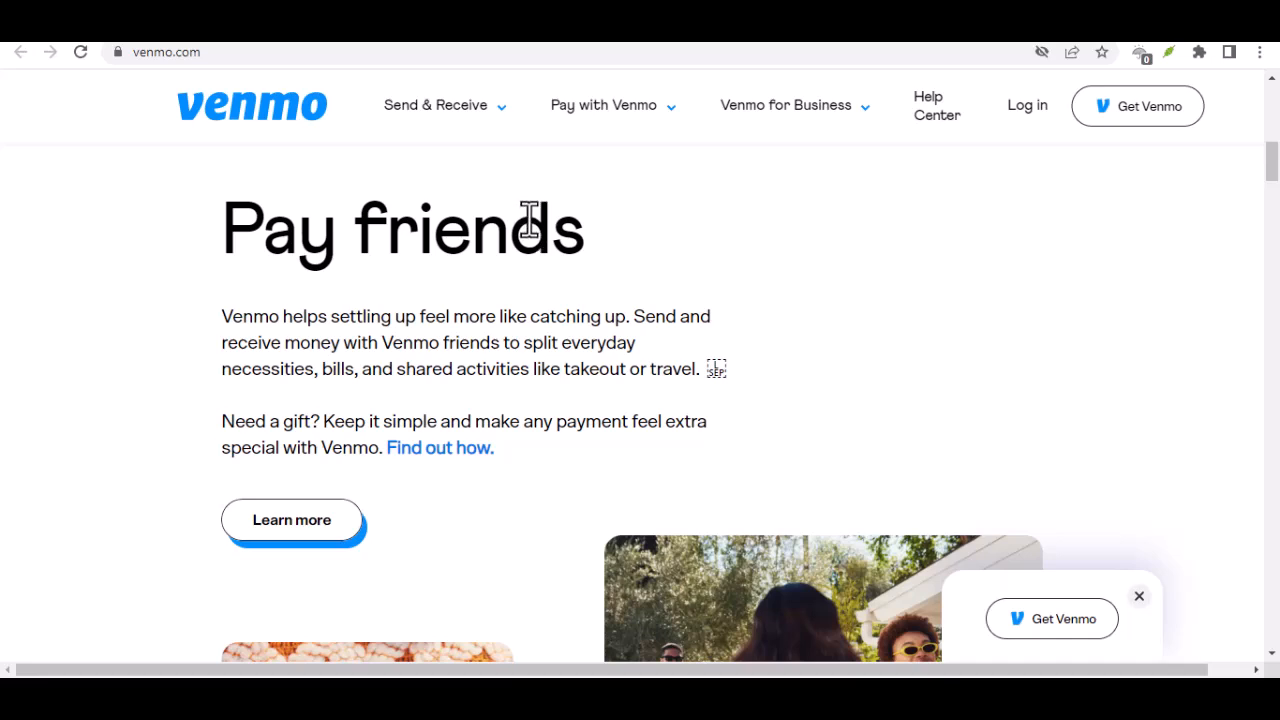
pyautogui.scroll(-3)
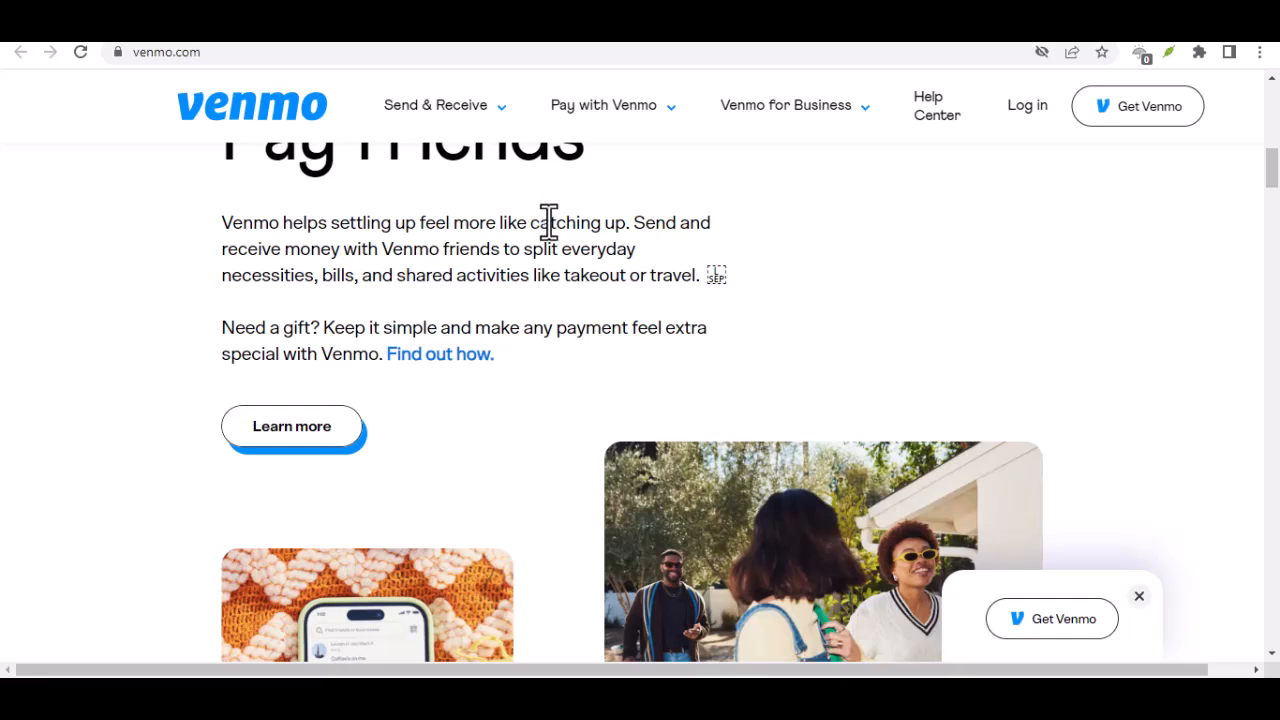
pyautogui.scroll(-3)
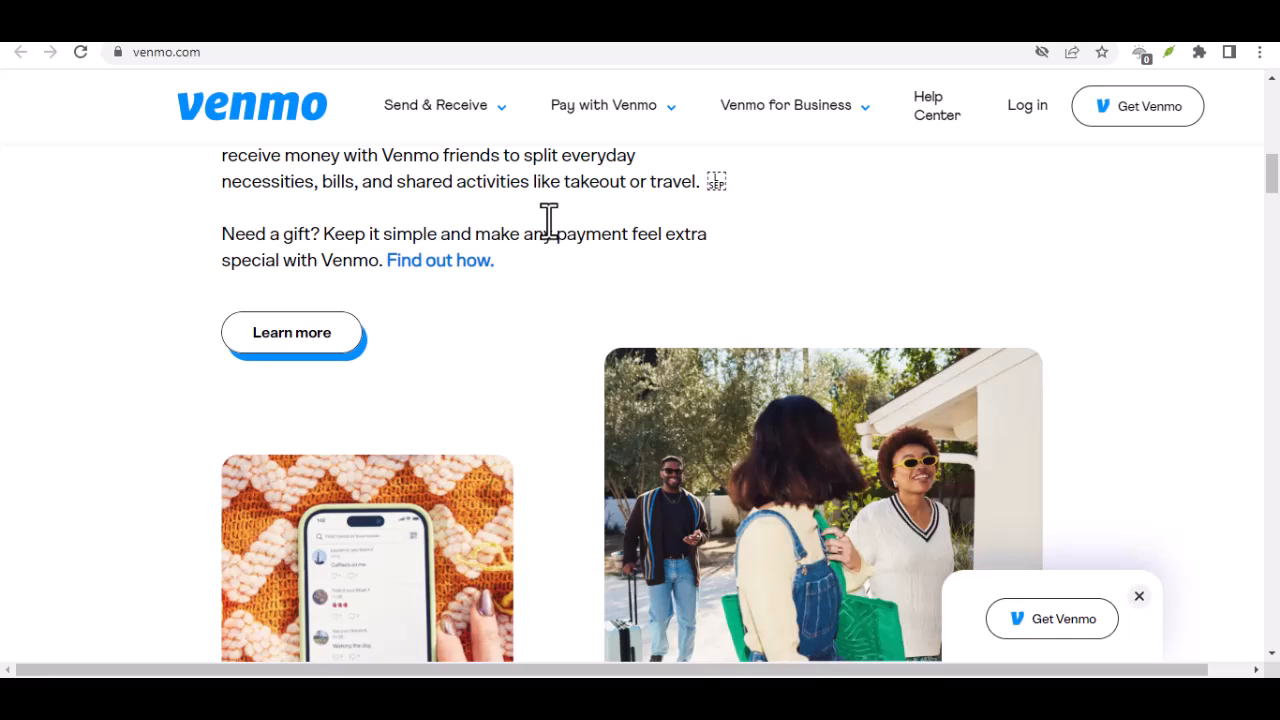
pyautogui.moveTo(552, 236)
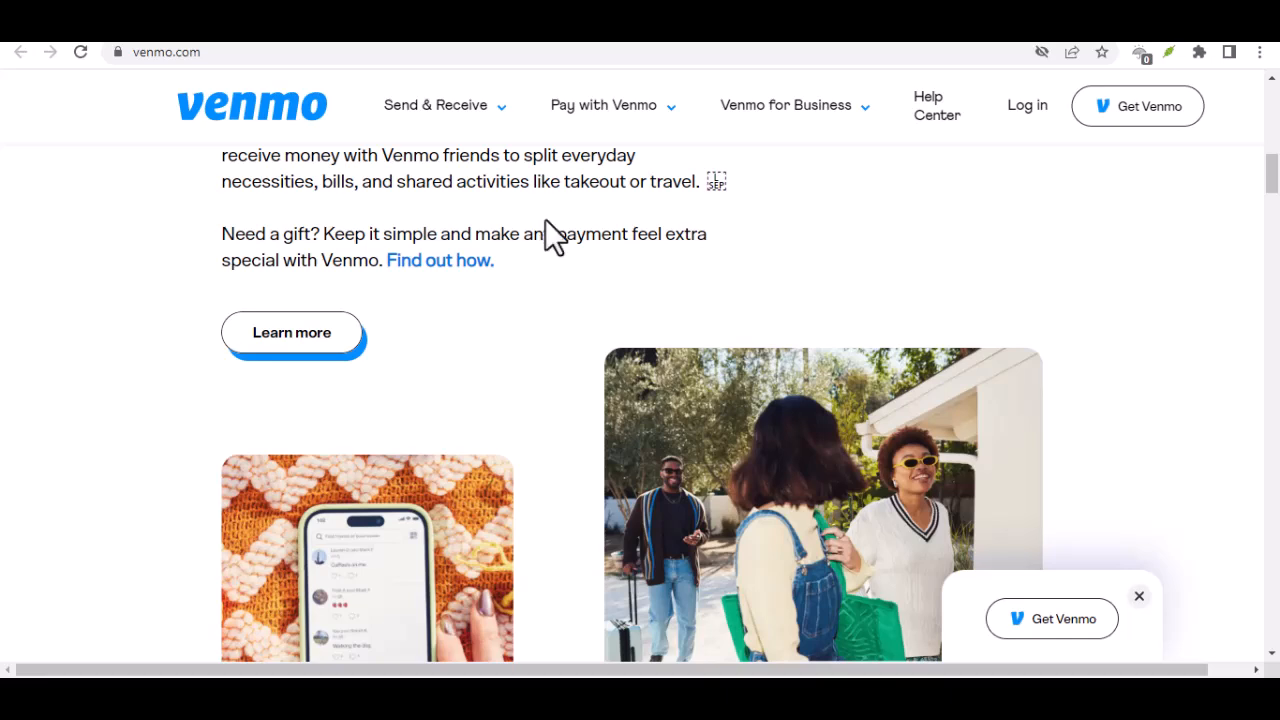
pyautogui.scroll(-3)
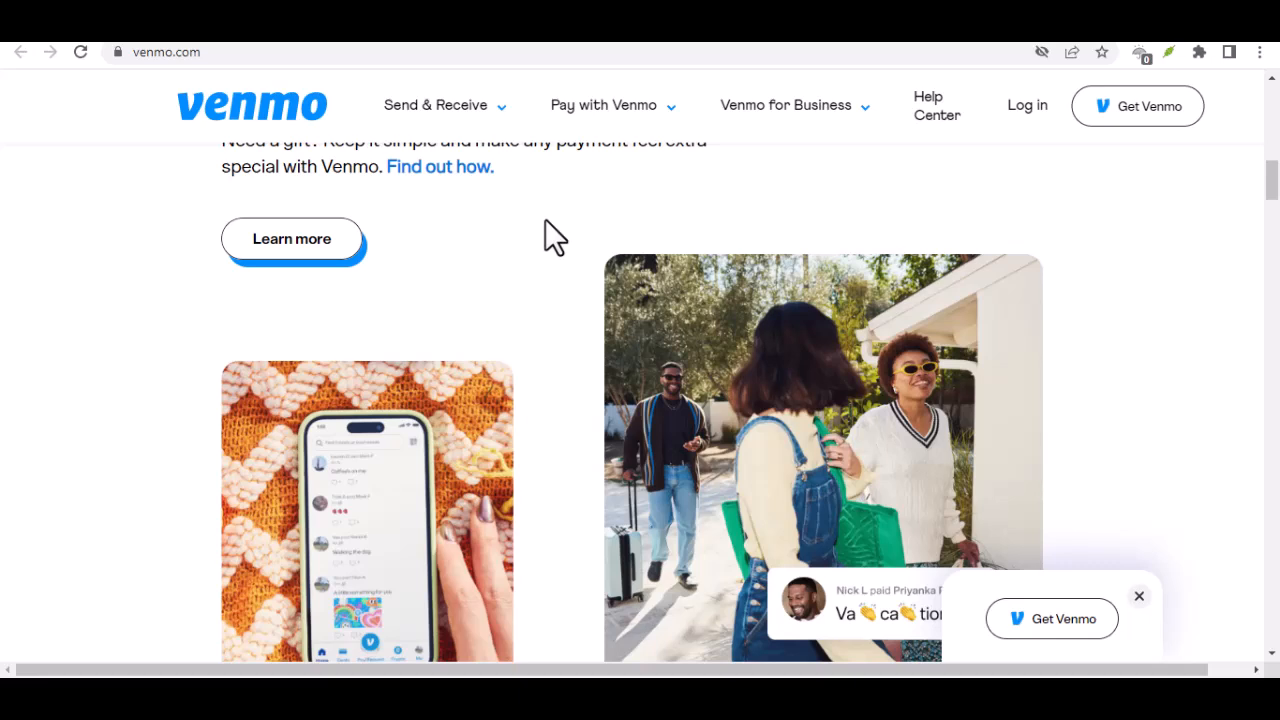
pyautogui.scroll(-3)
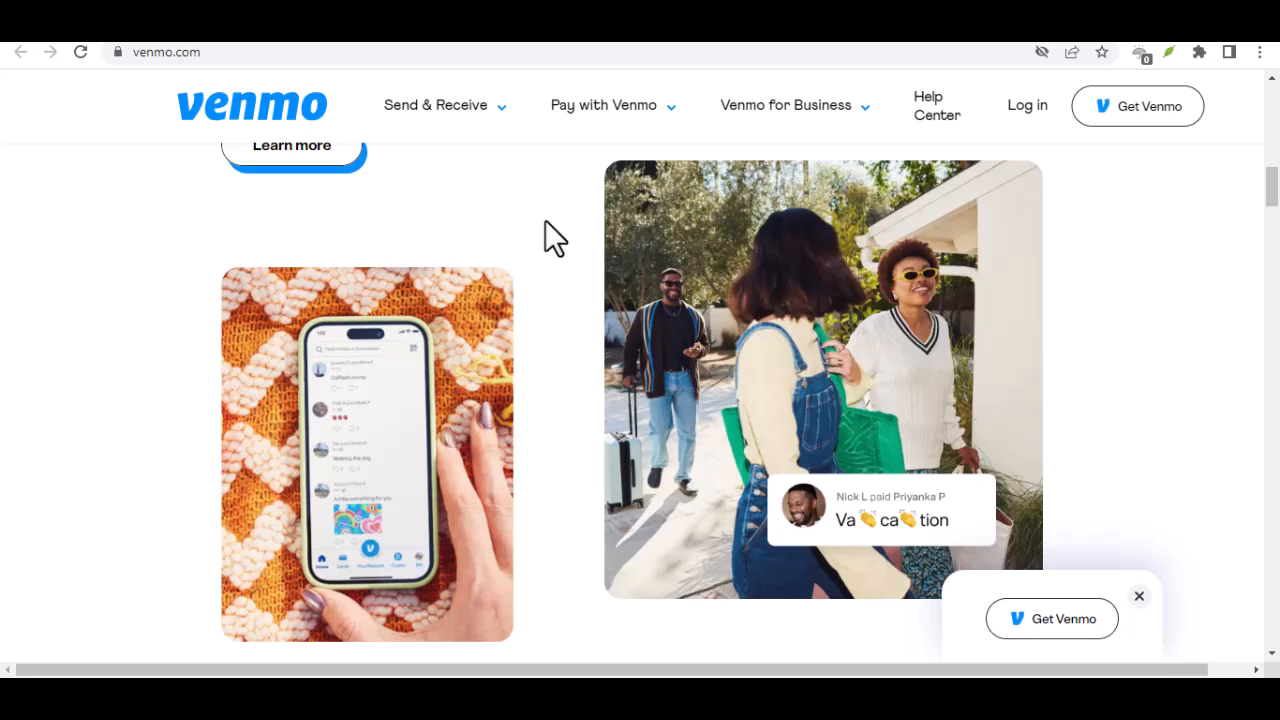
pyautogui.scroll(-3)
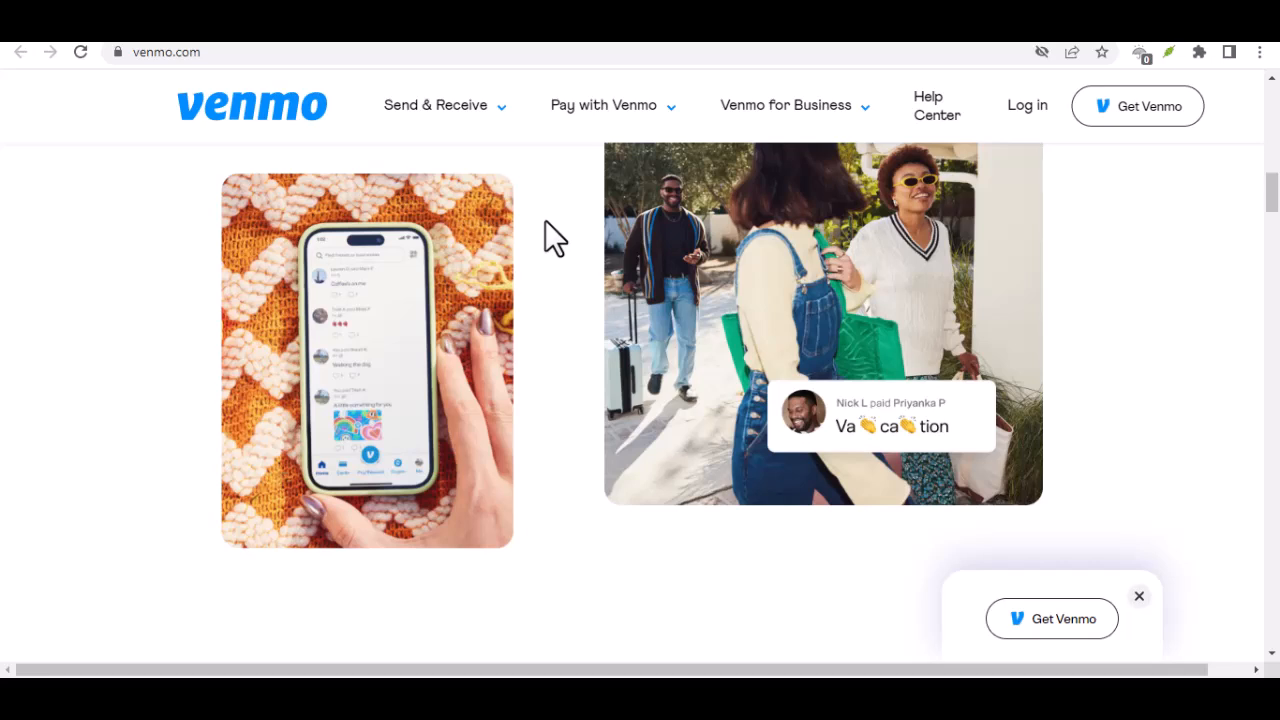
pyautogui.scroll(-3)
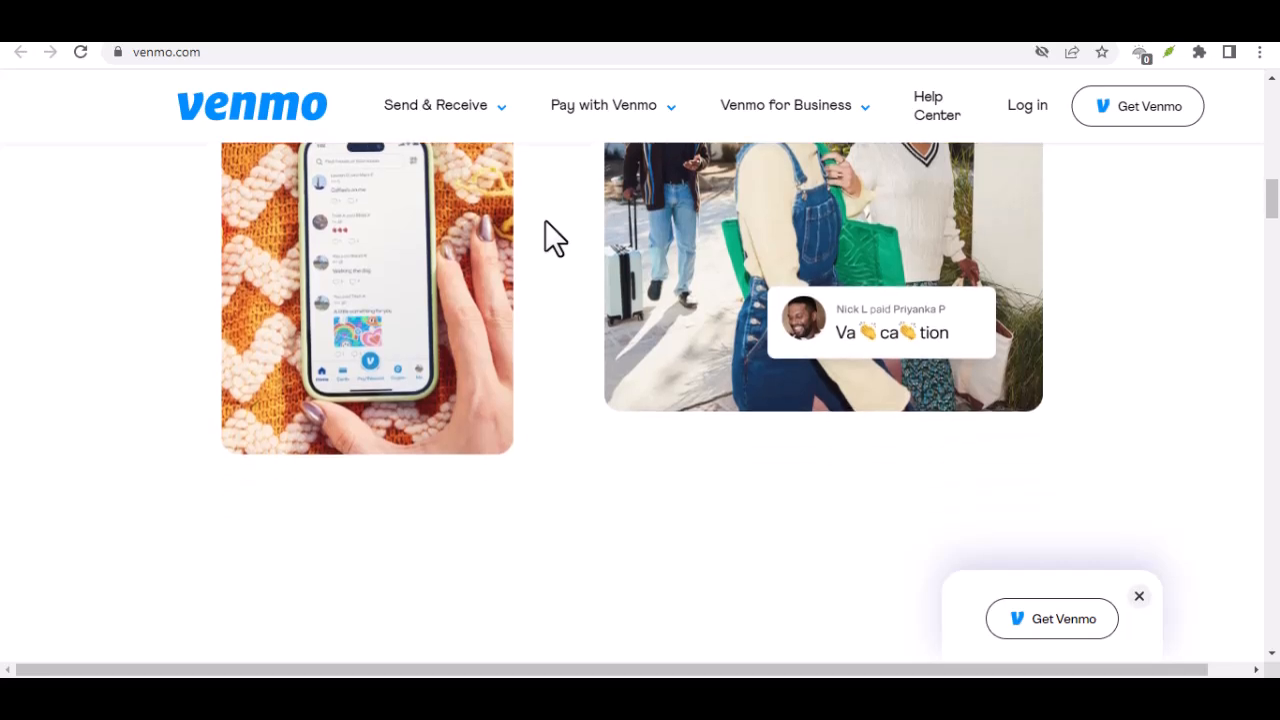
pyautogui.scroll(-3)
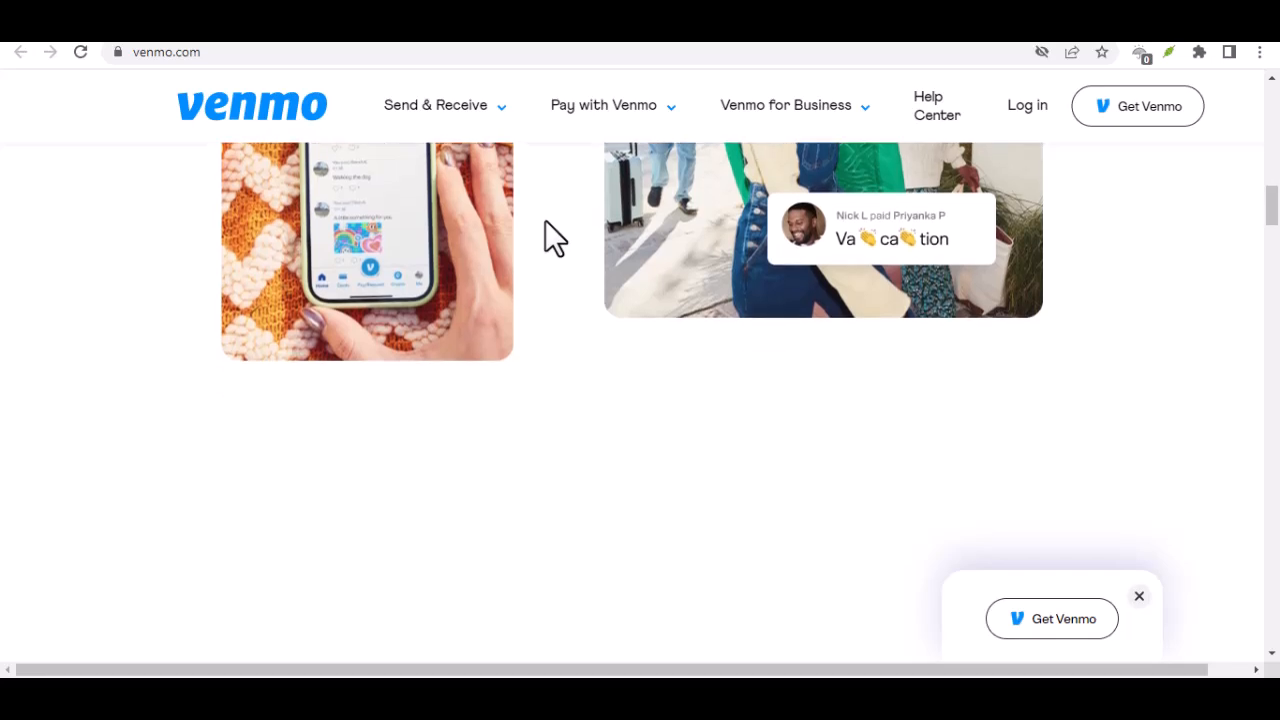
pyautogui.scroll(-3)
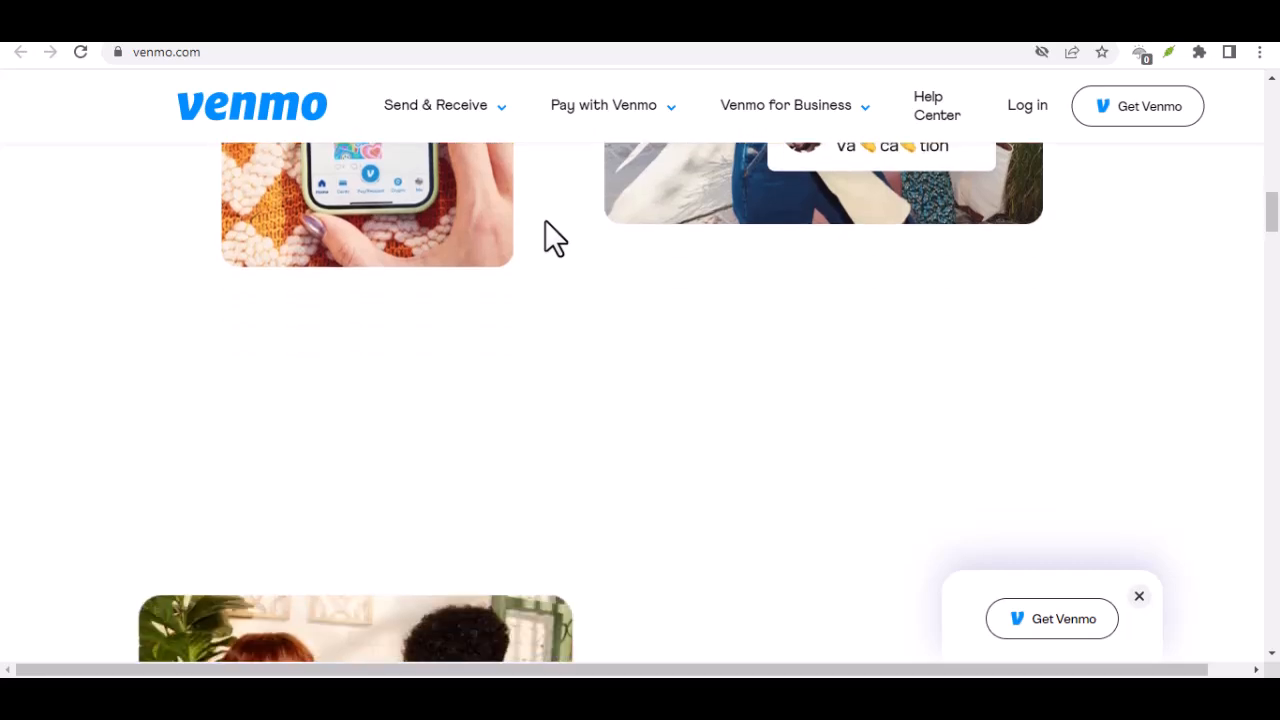
pyautogui.scroll(-3)
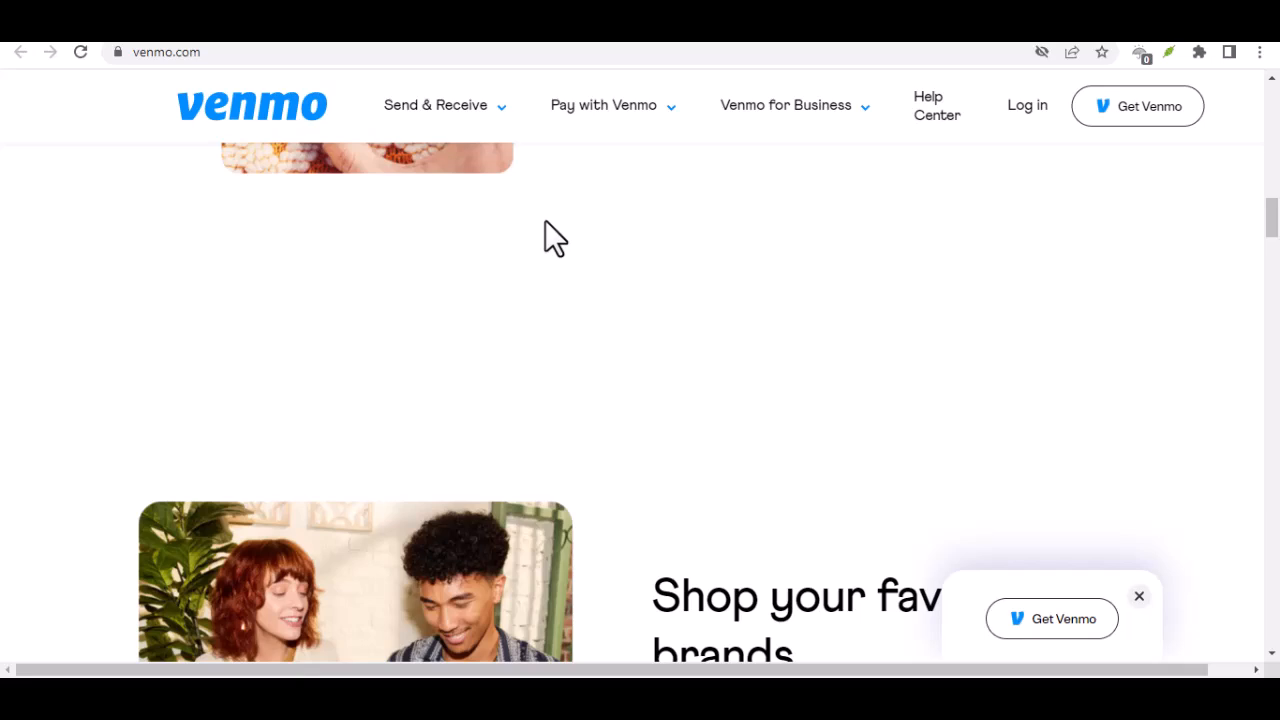
pyautogui.scroll(-3)
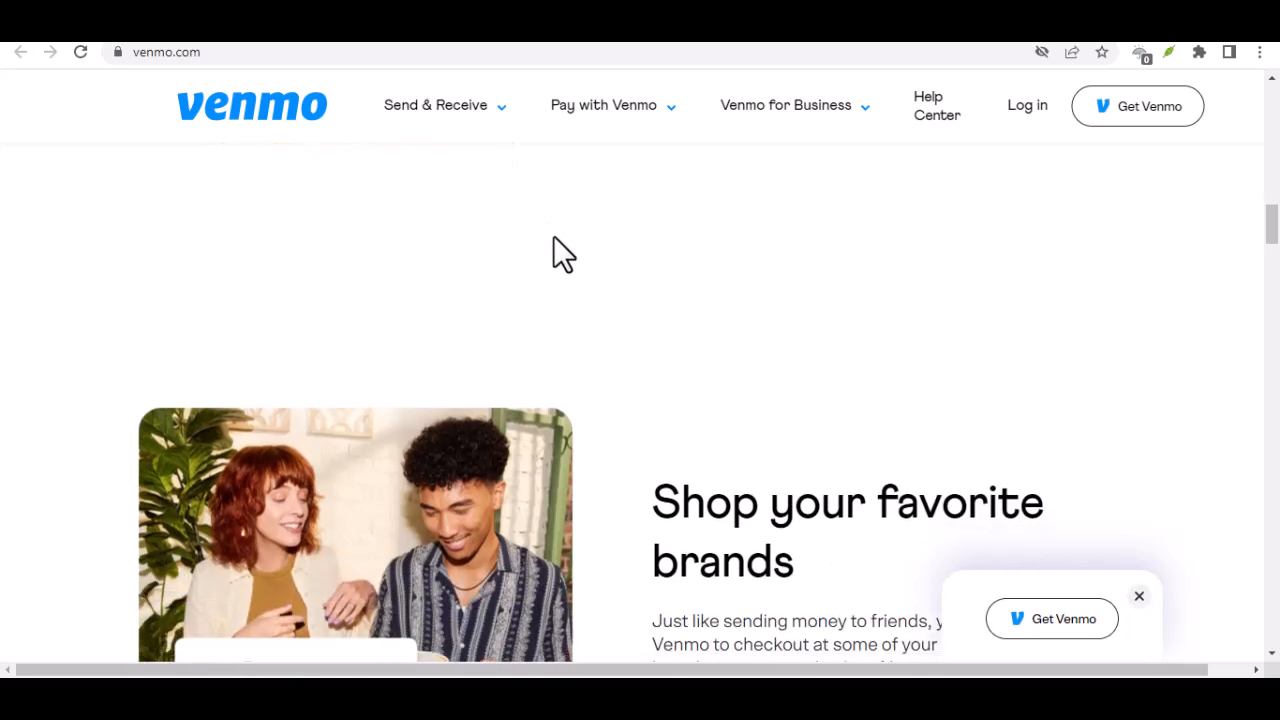
pyautogui.scroll(-3)
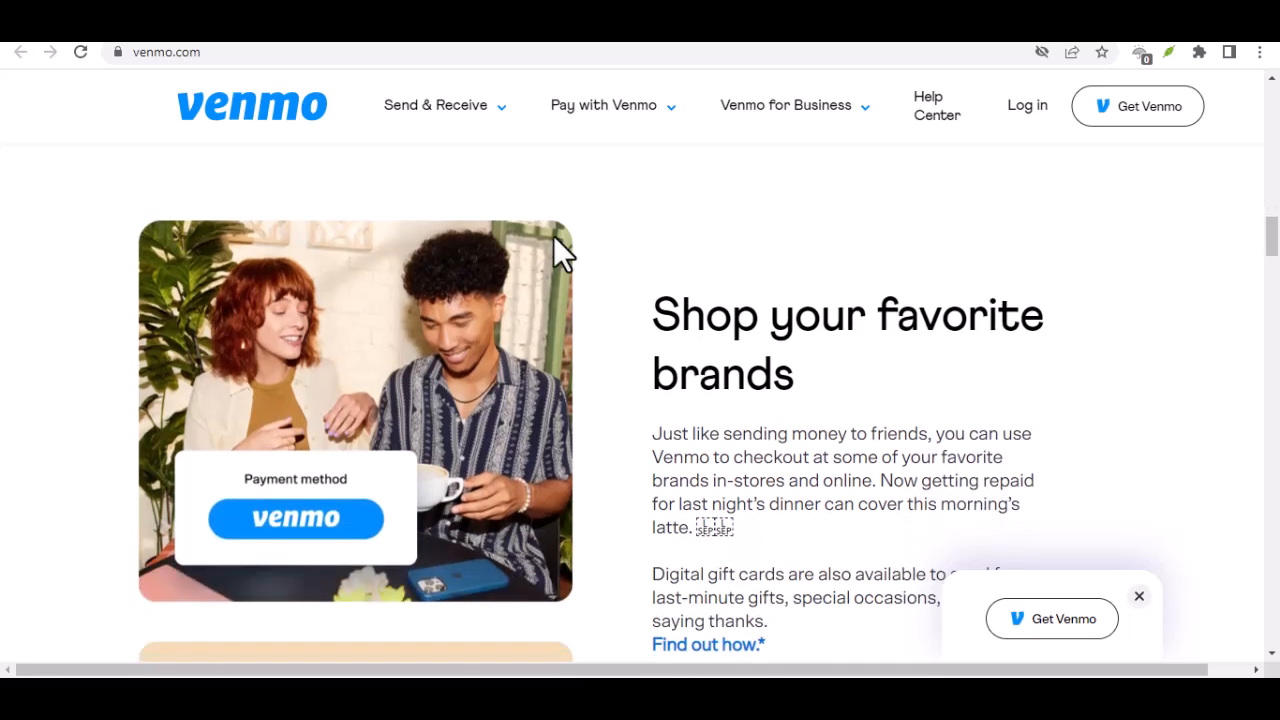
pyautogui.scroll(-3)
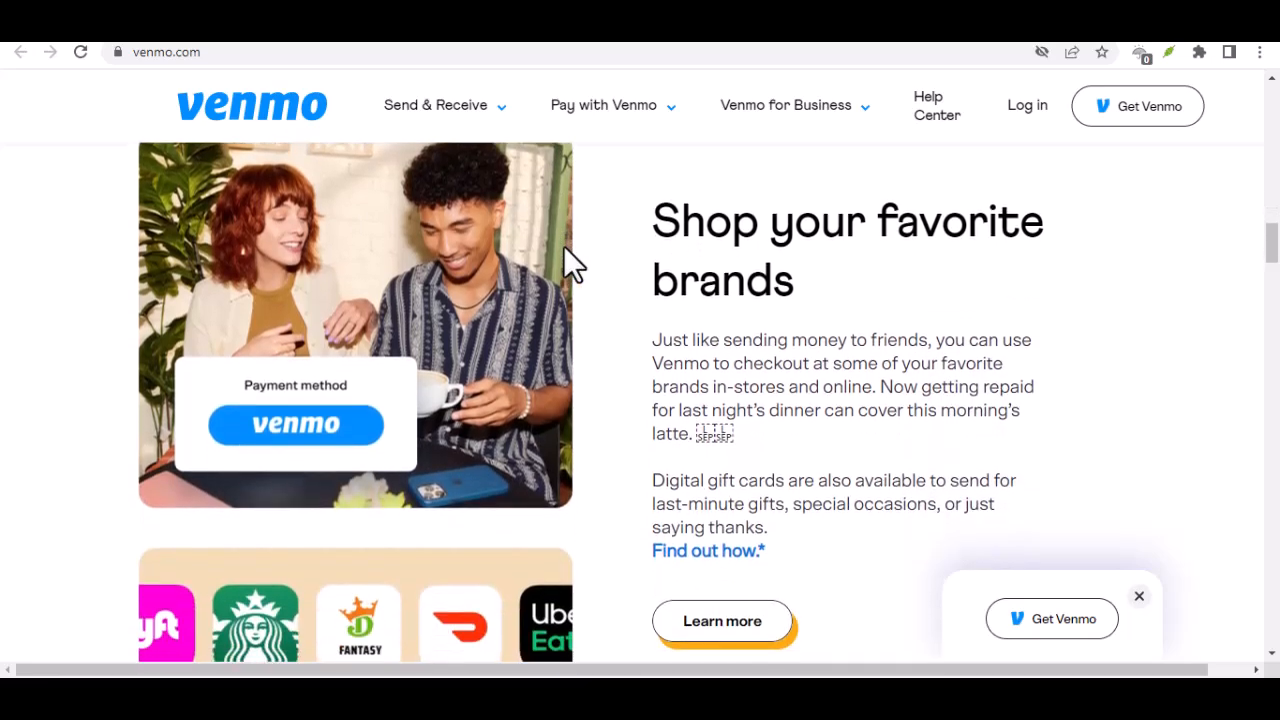
pyautogui.scroll(-3)
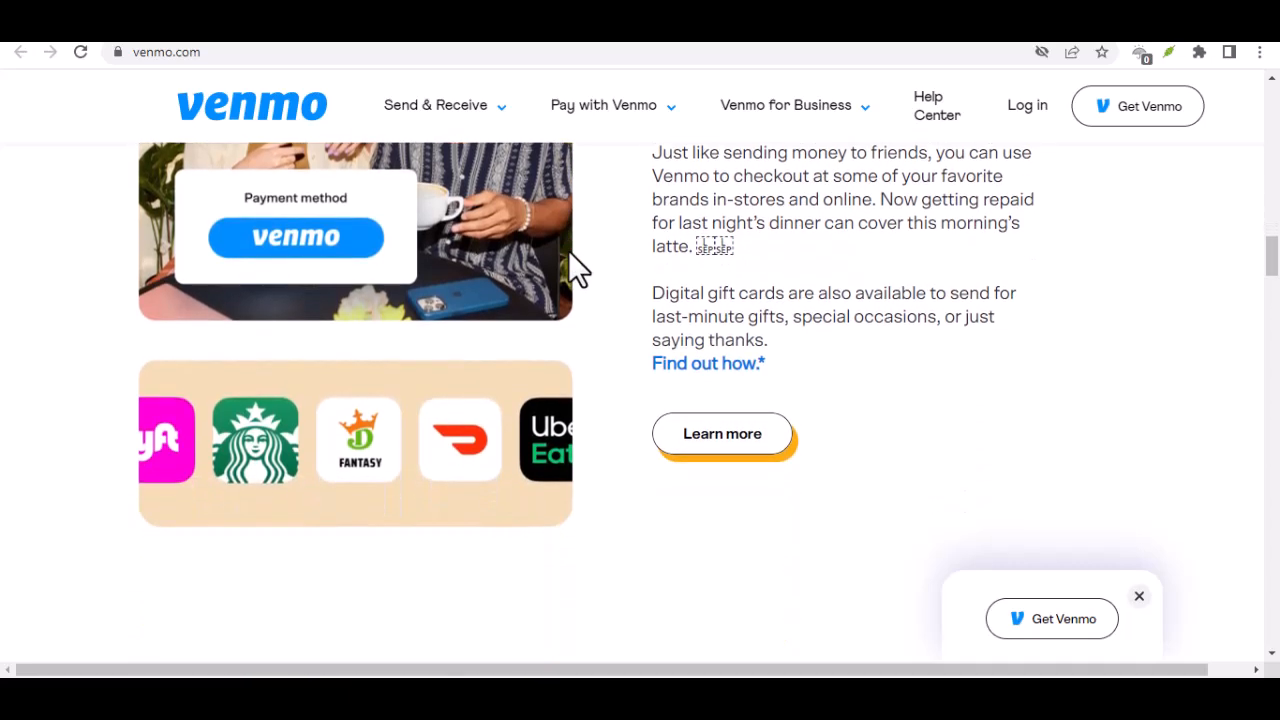
pyautogui.scroll(-3)
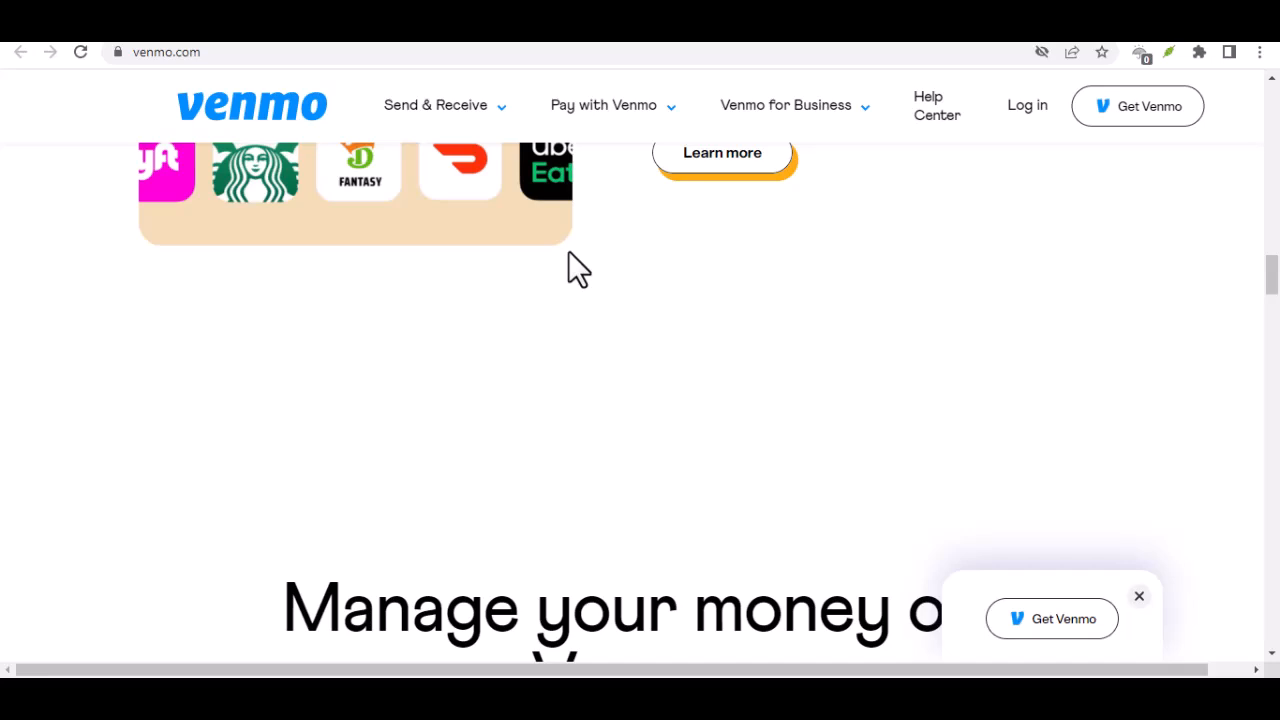
pyautogui.scroll(-3)
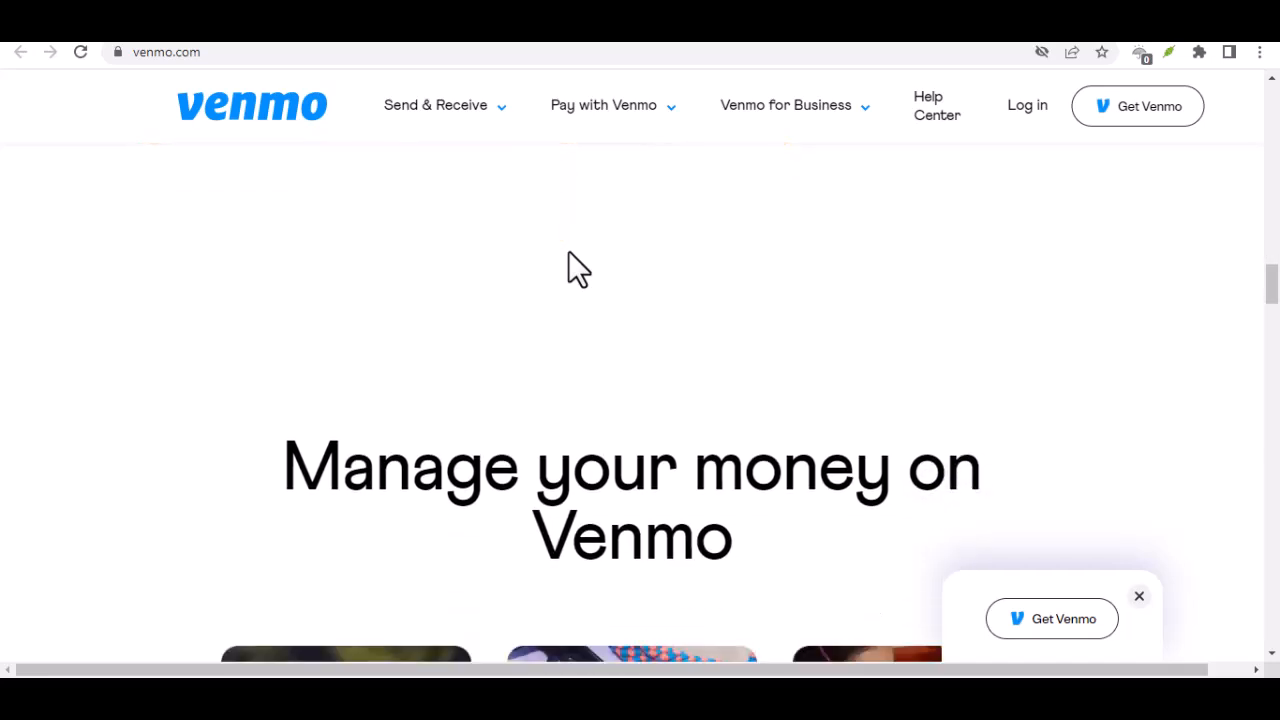
pyautogui.scroll(-3)
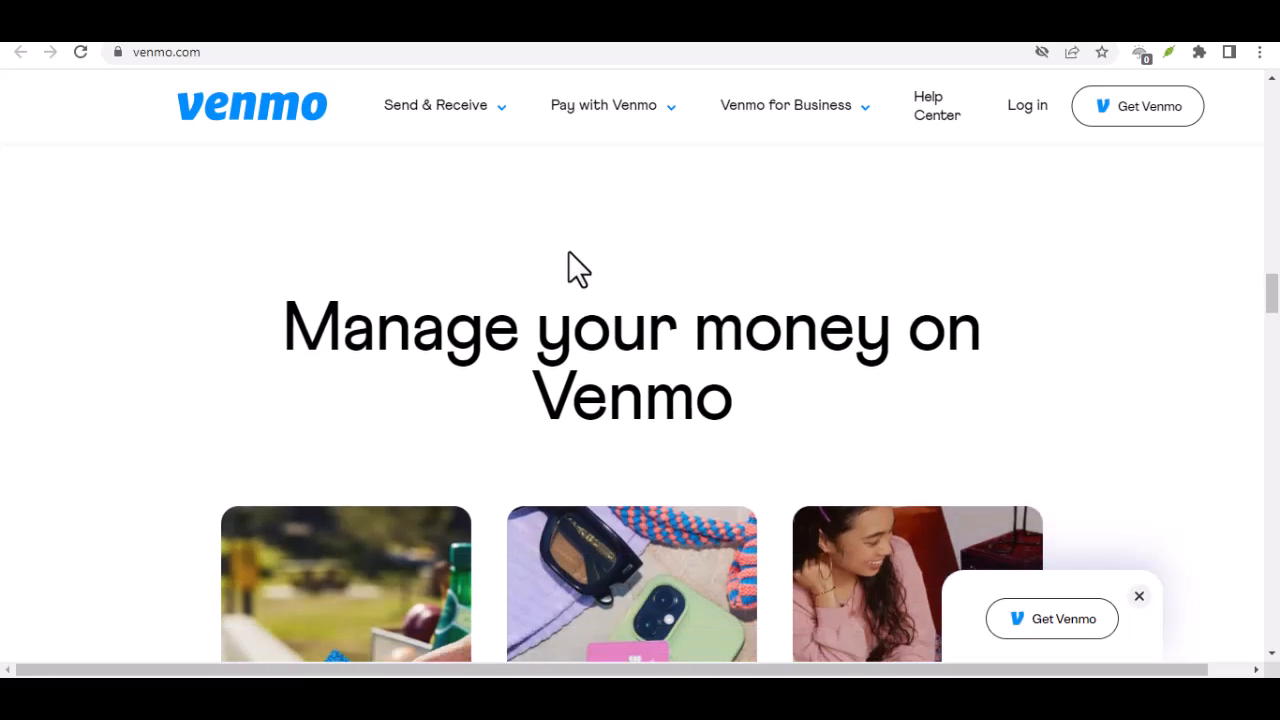
pyautogui.scroll(-3)
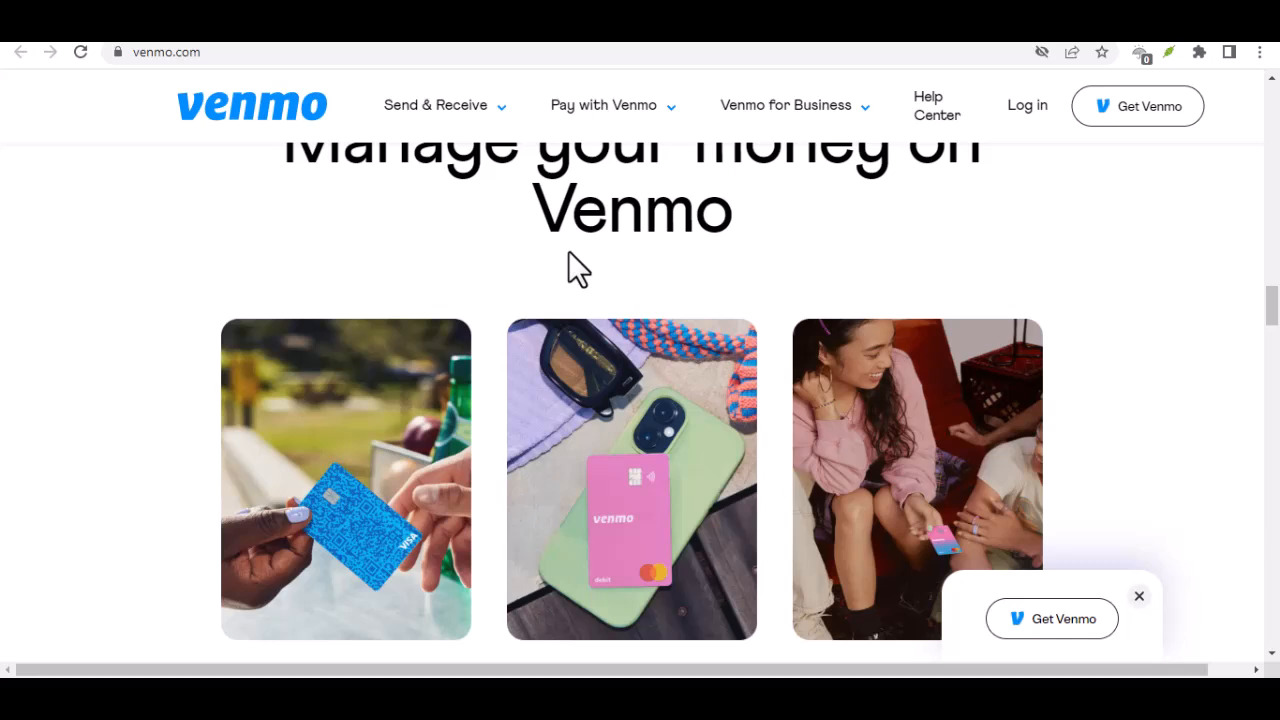
pyautogui.scroll(-3)
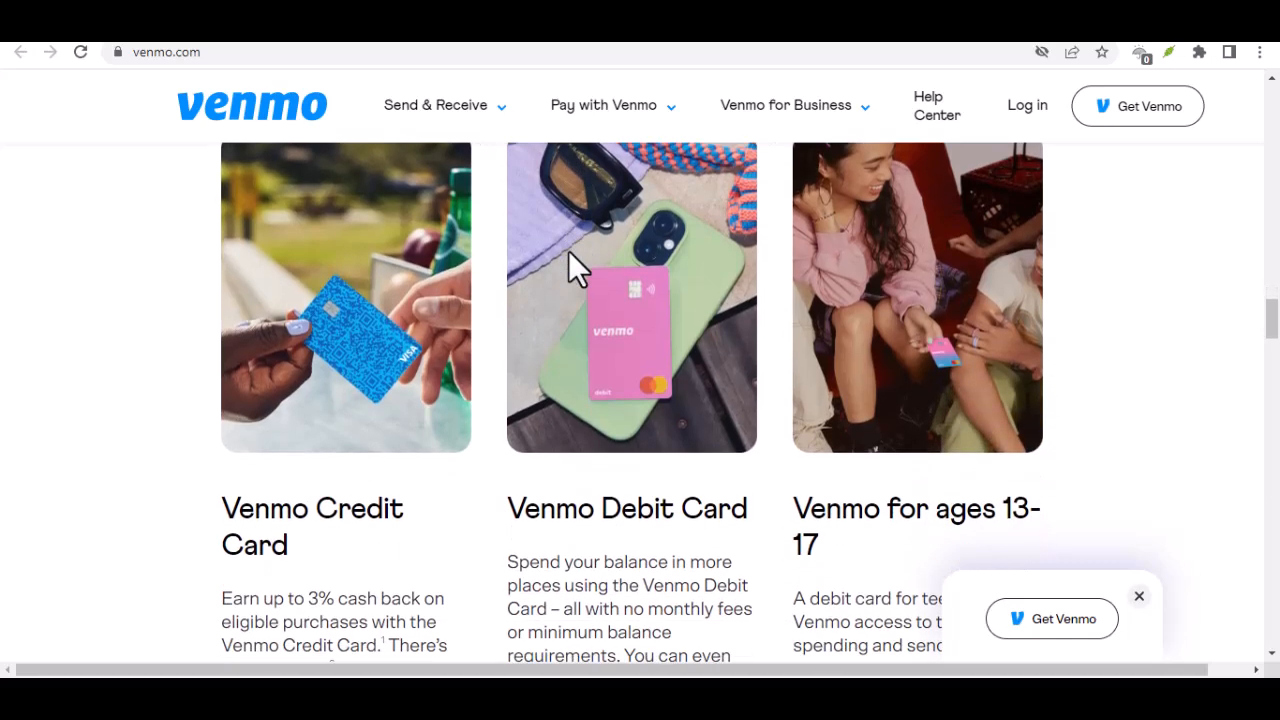
pyautogui.scroll(-3)
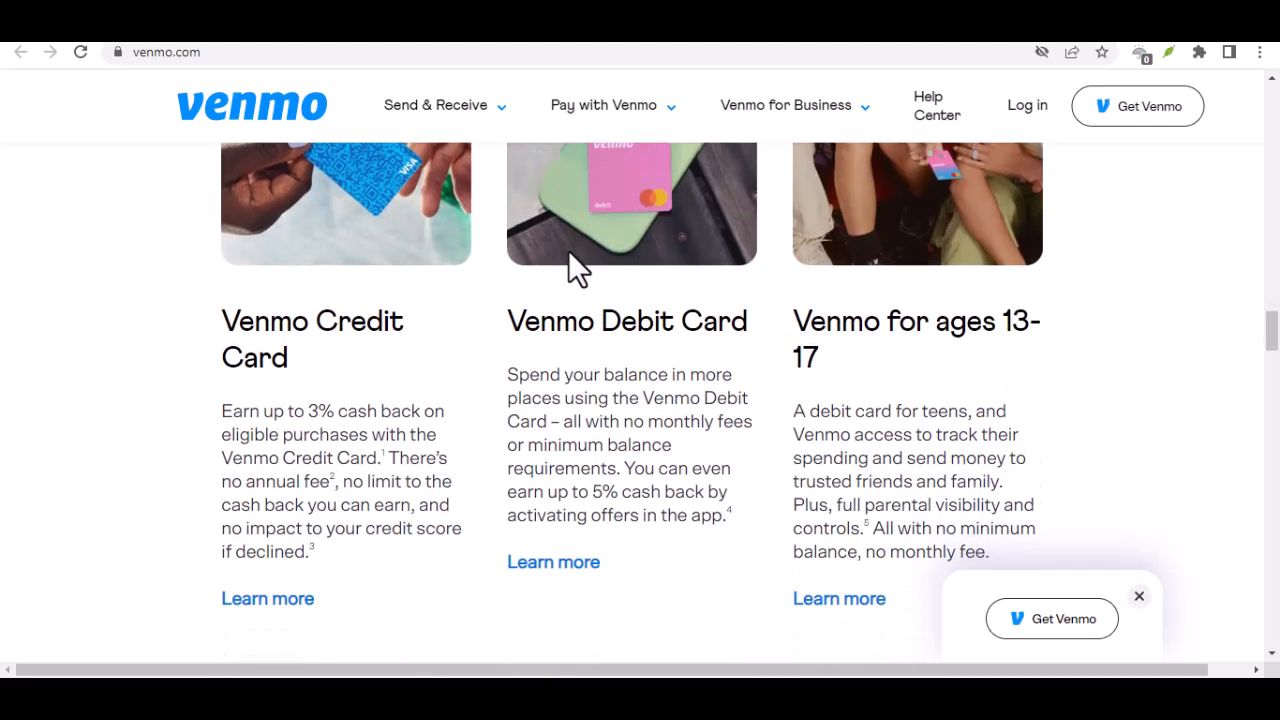
pyautogui.scroll(-3)
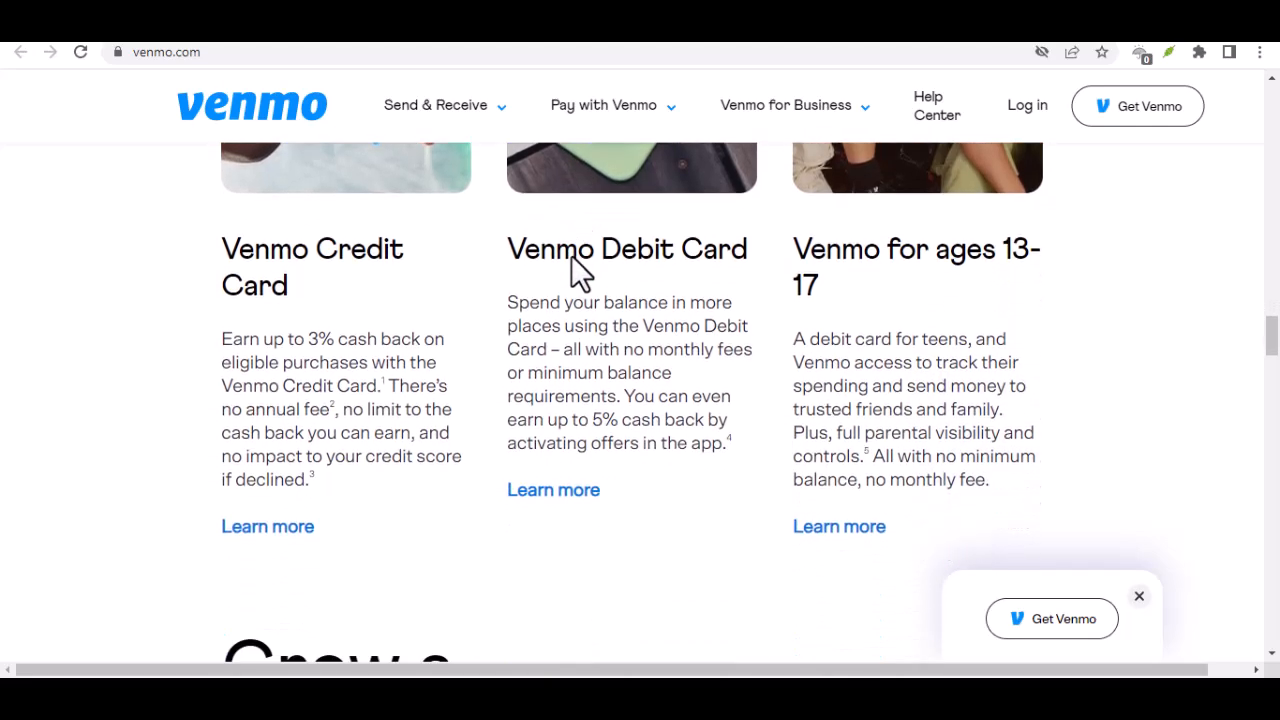
pyautogui.scroll(-3)
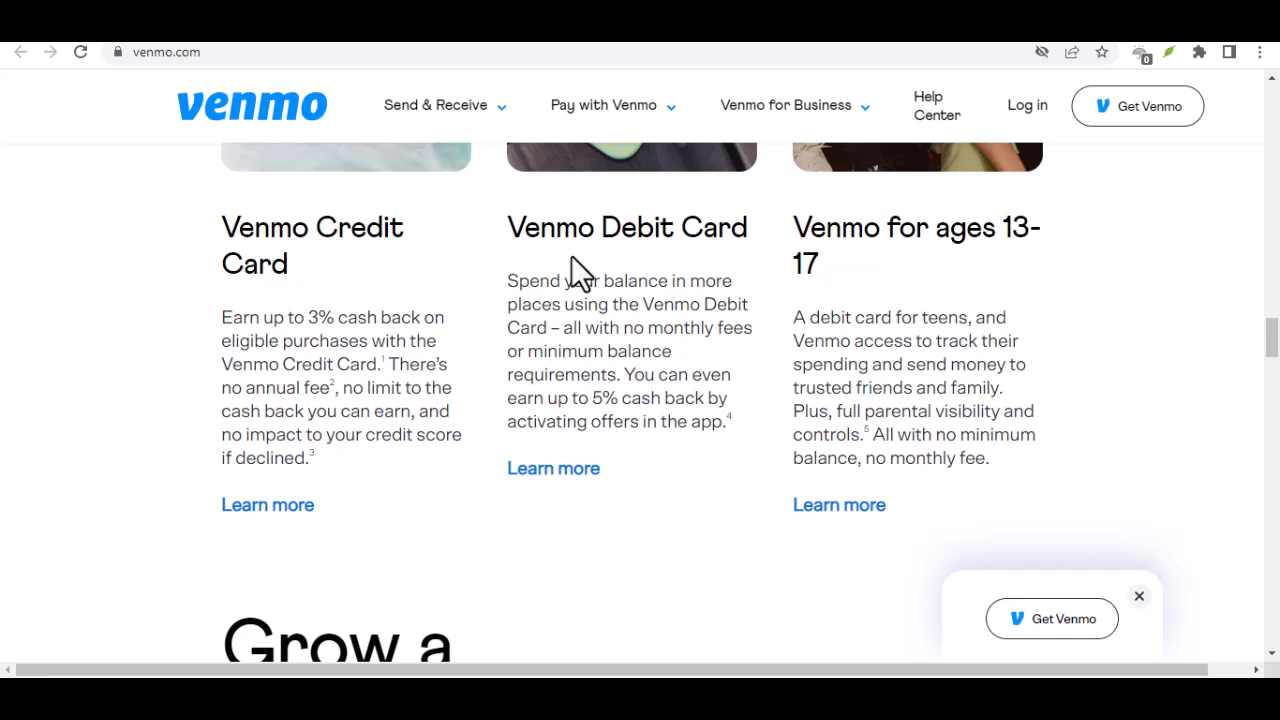
pyautogui.scroll(-3)
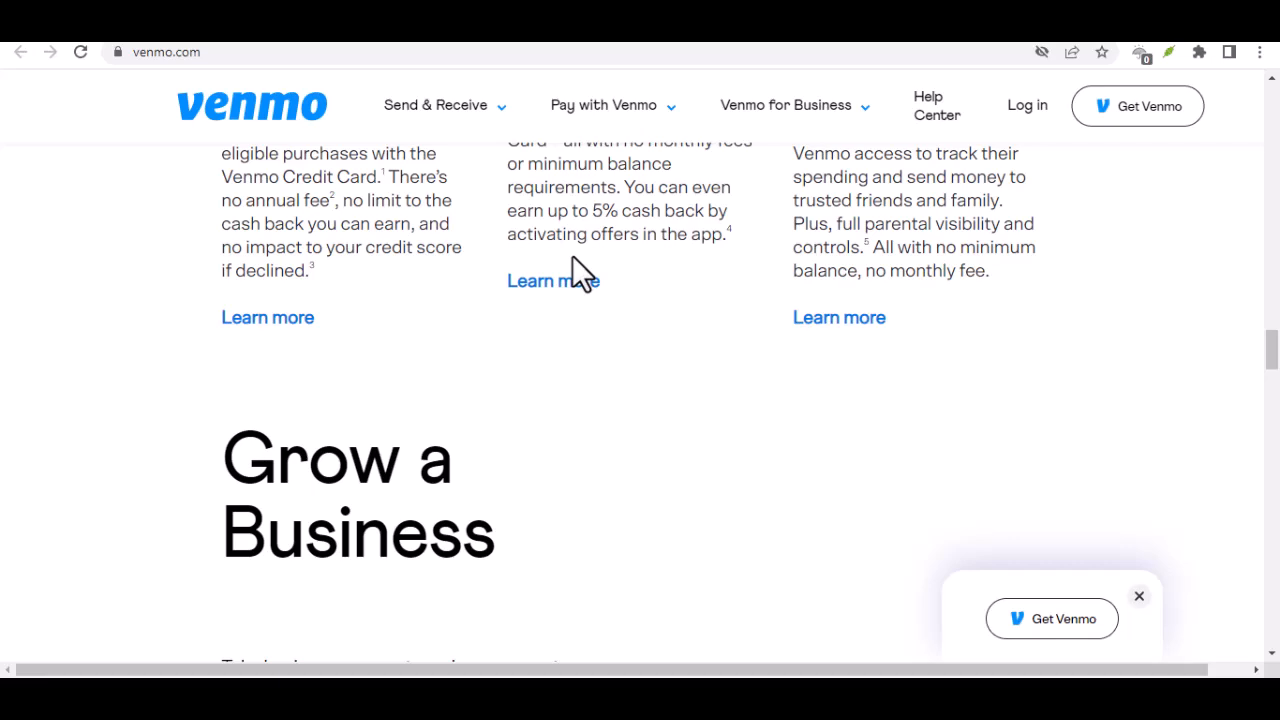
pyautogui.scroll(-3)
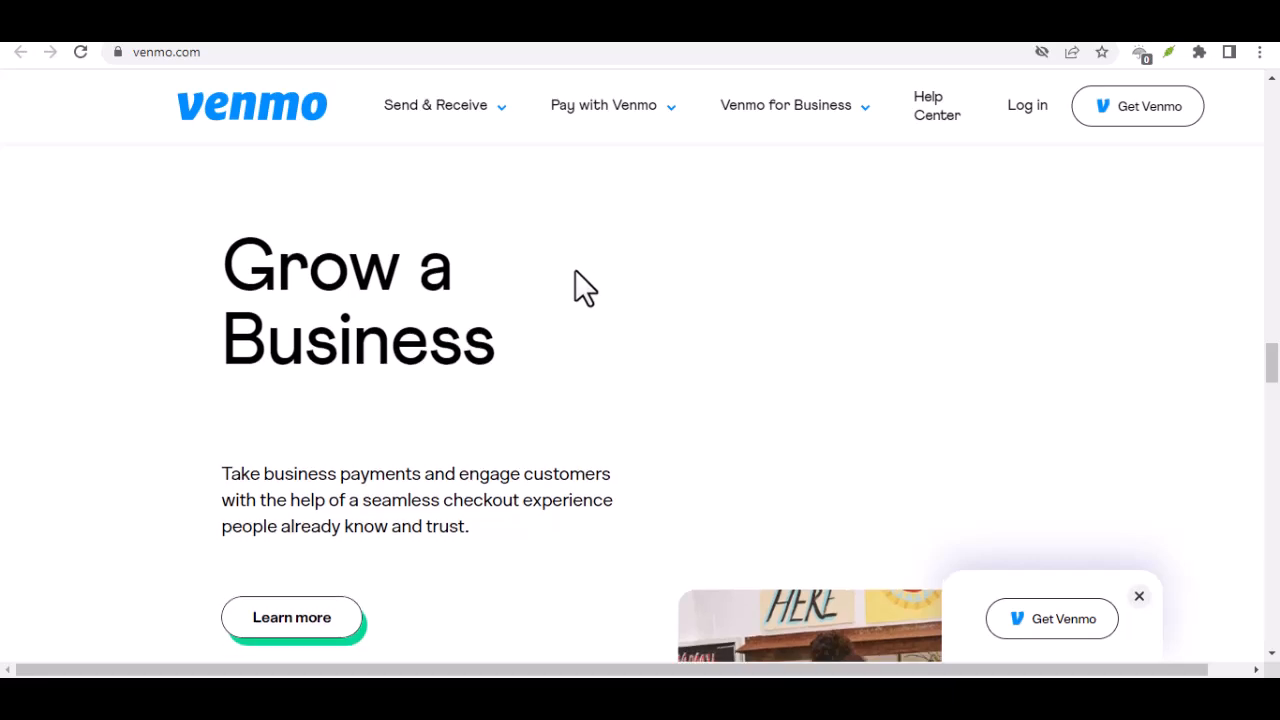
pyautogui.scroll(-3)
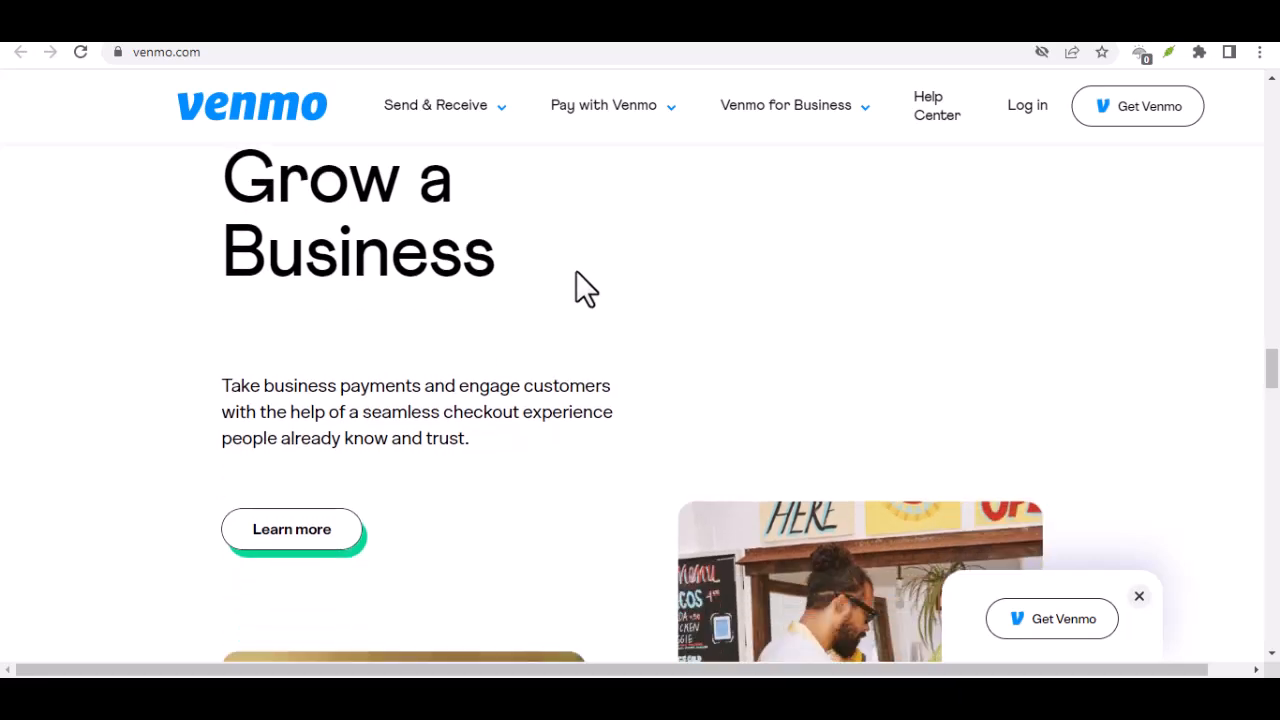
pyautogui.scroll(-3)
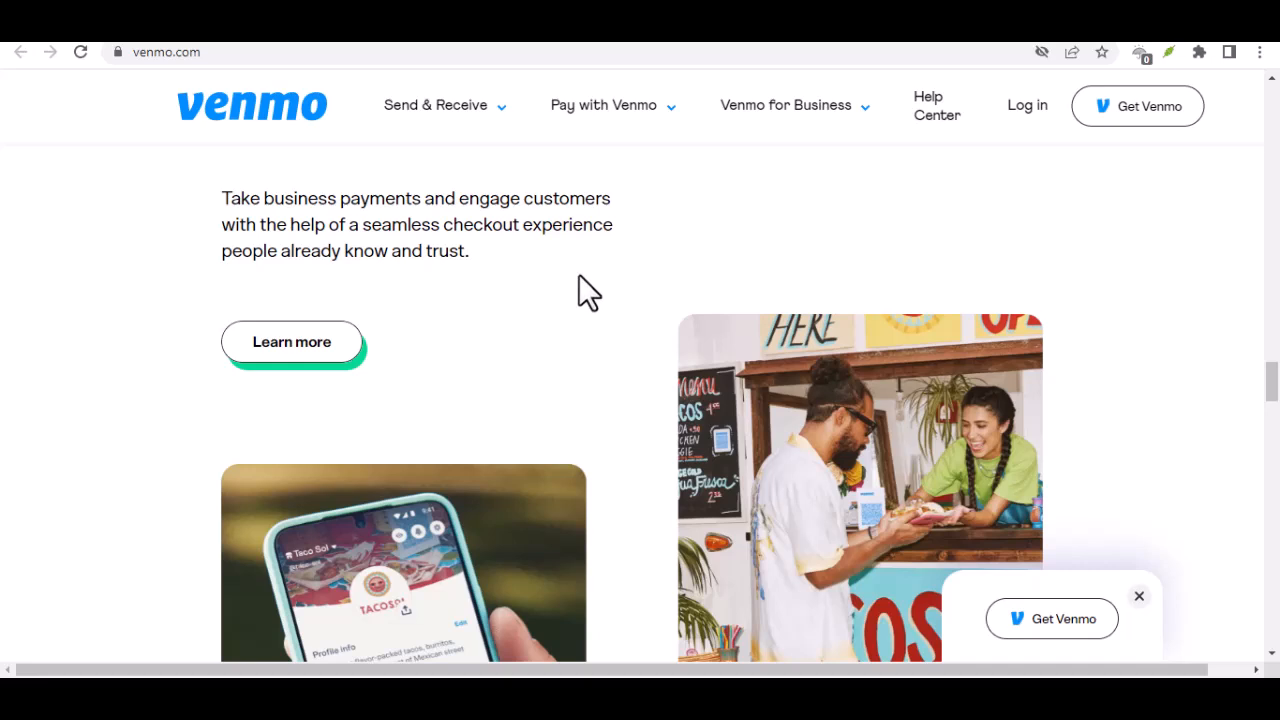
pyautogui.scroll(-3)
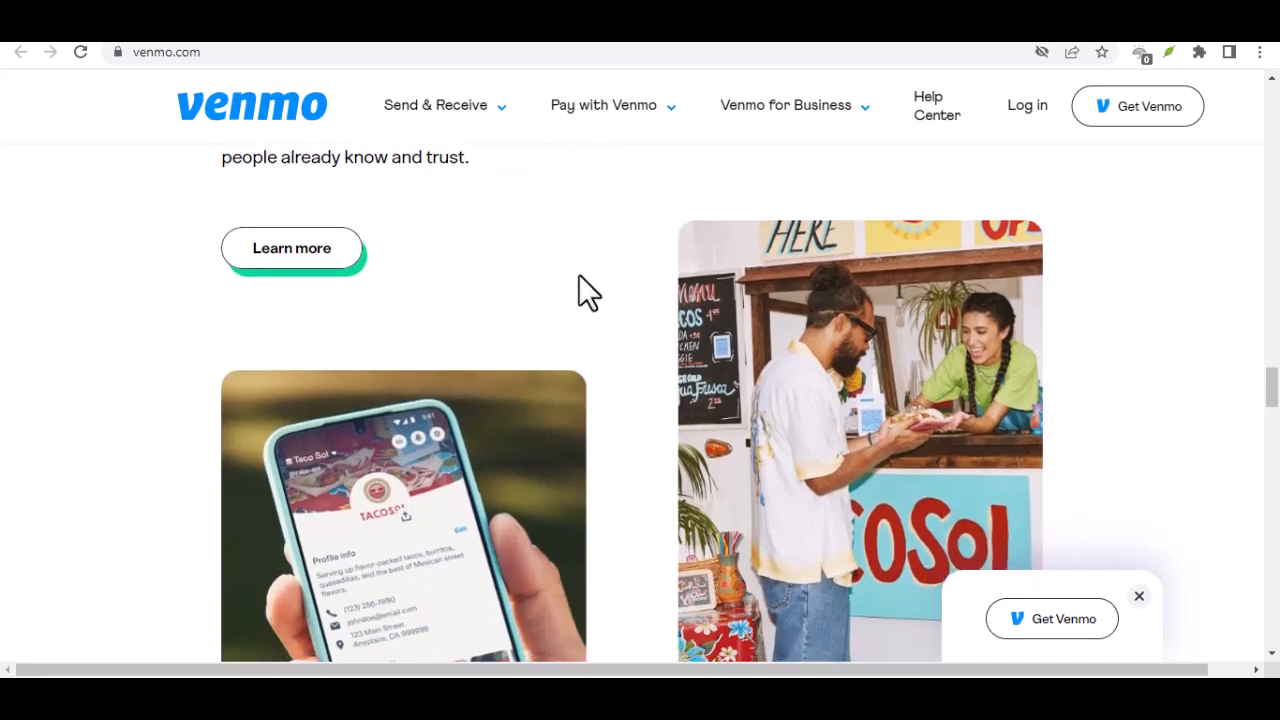
pyautogui.scroll(-3)
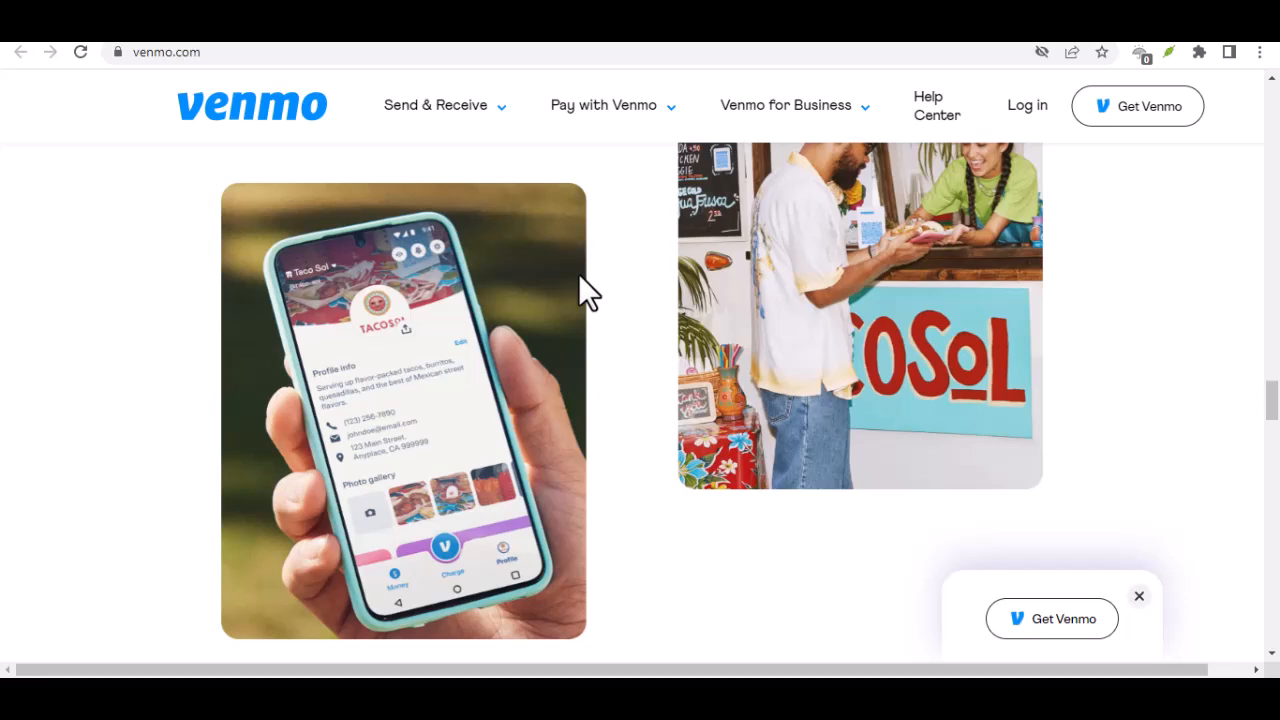
pyautogui.scroll(-3)
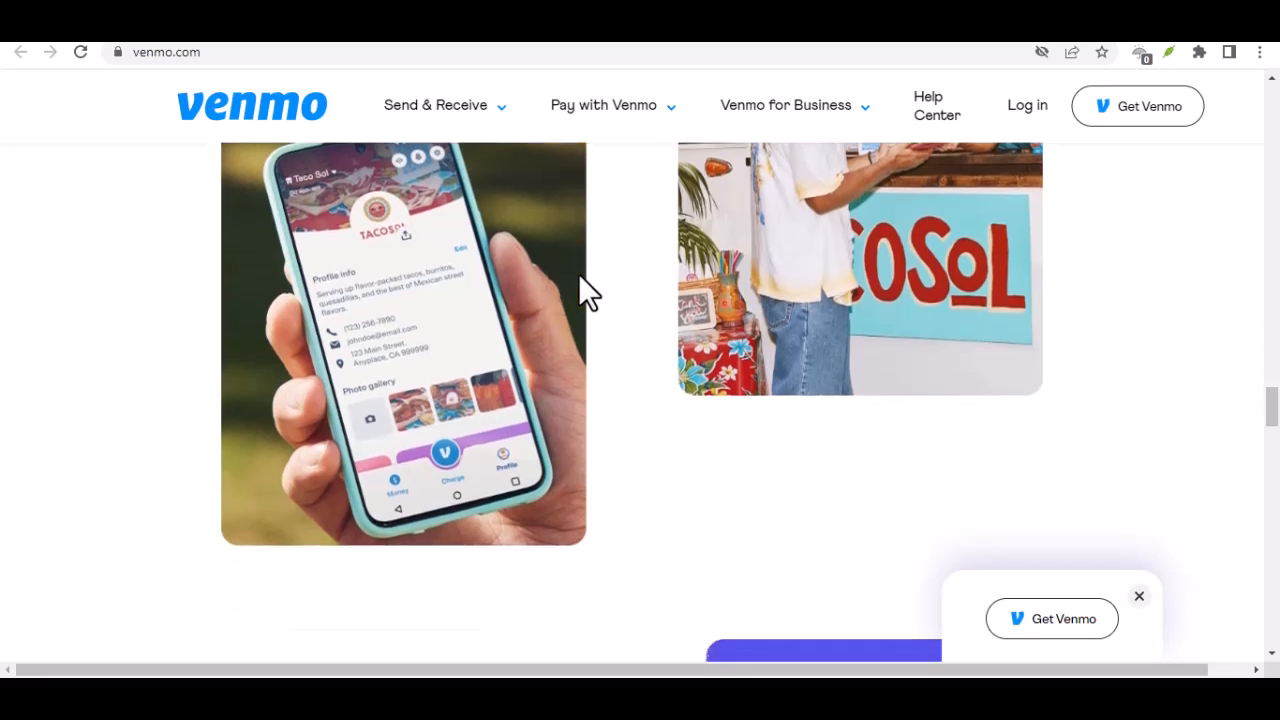
pyautogui.scroll(-3)
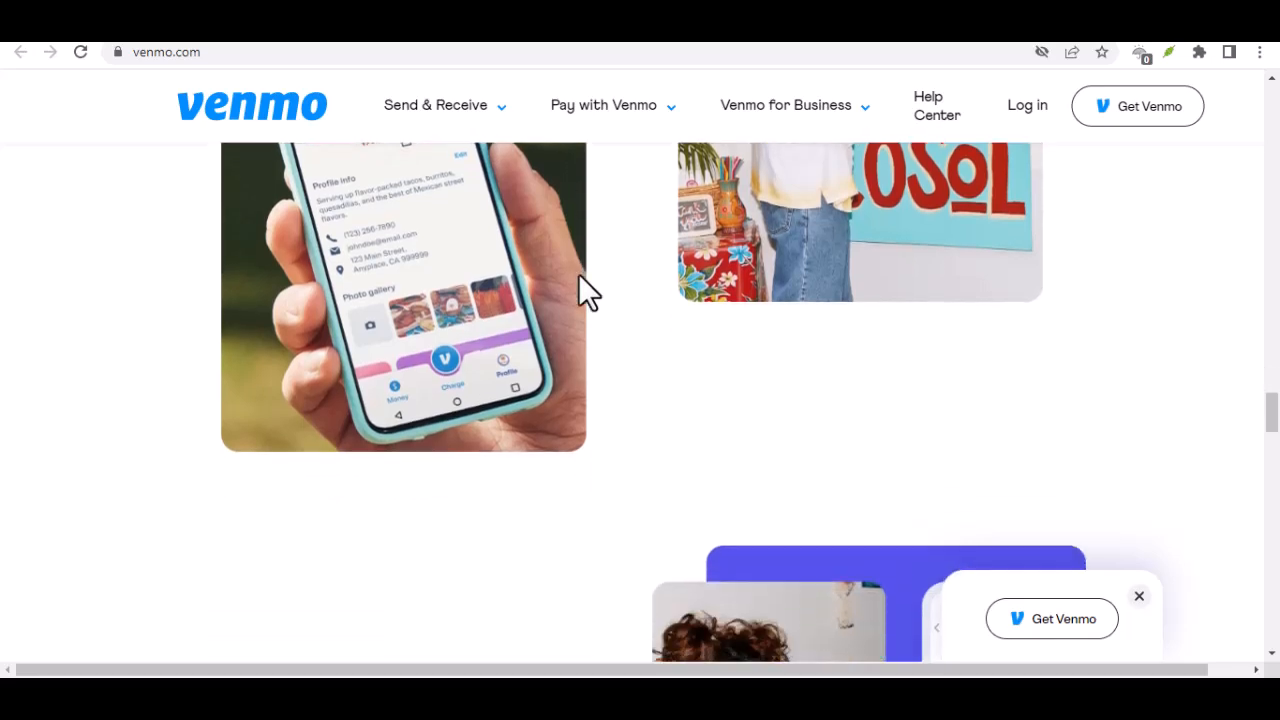
pyautogui.scroll(-3)
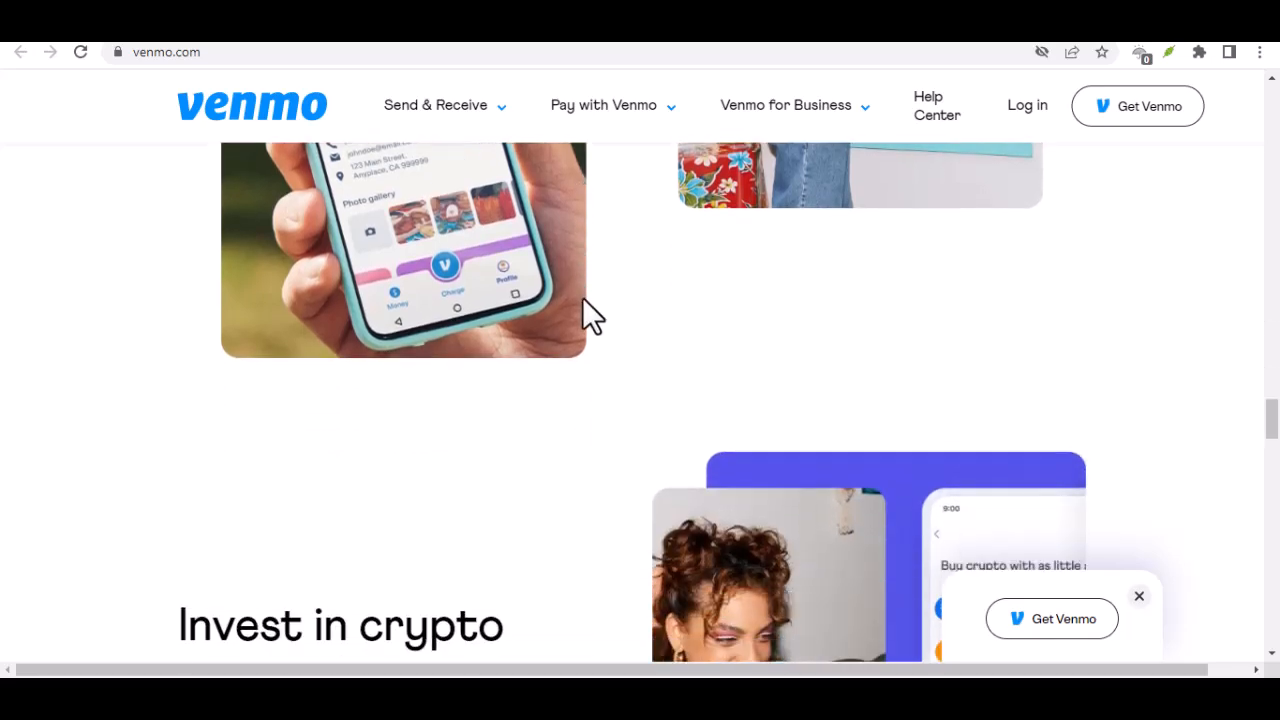
pyautogui.scroll(-3)
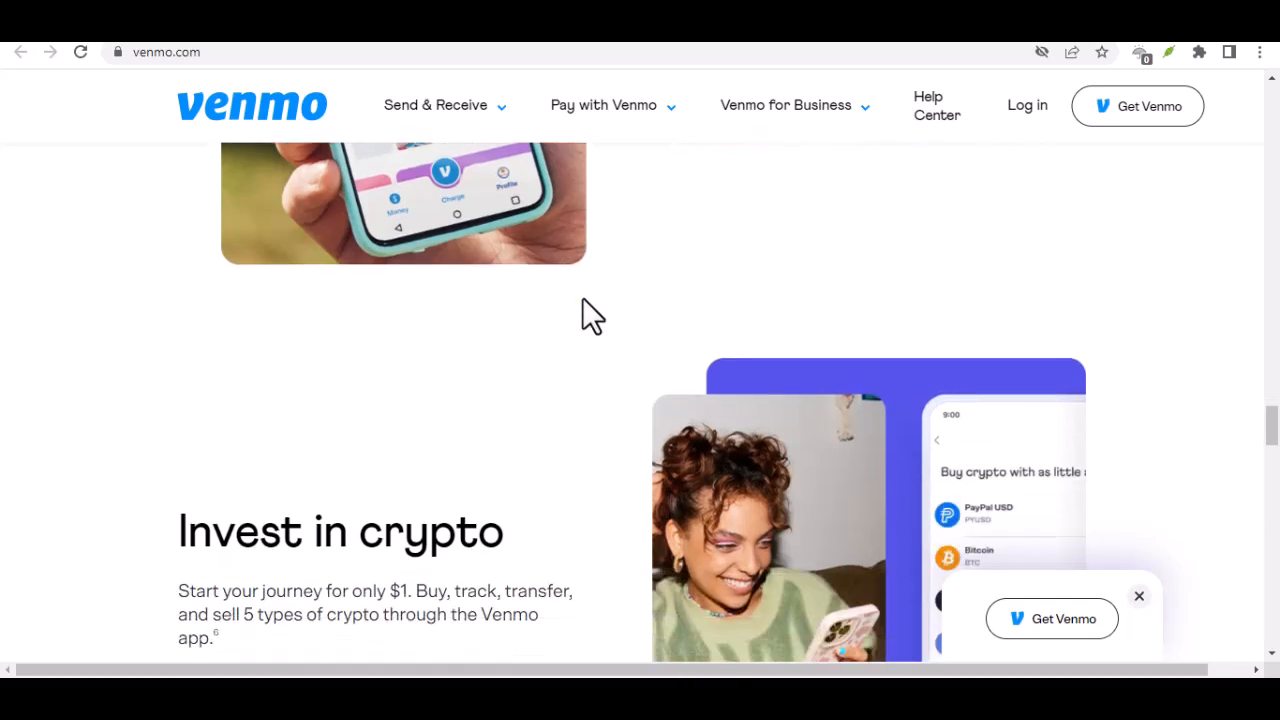
pyautogui.scroll(-3)
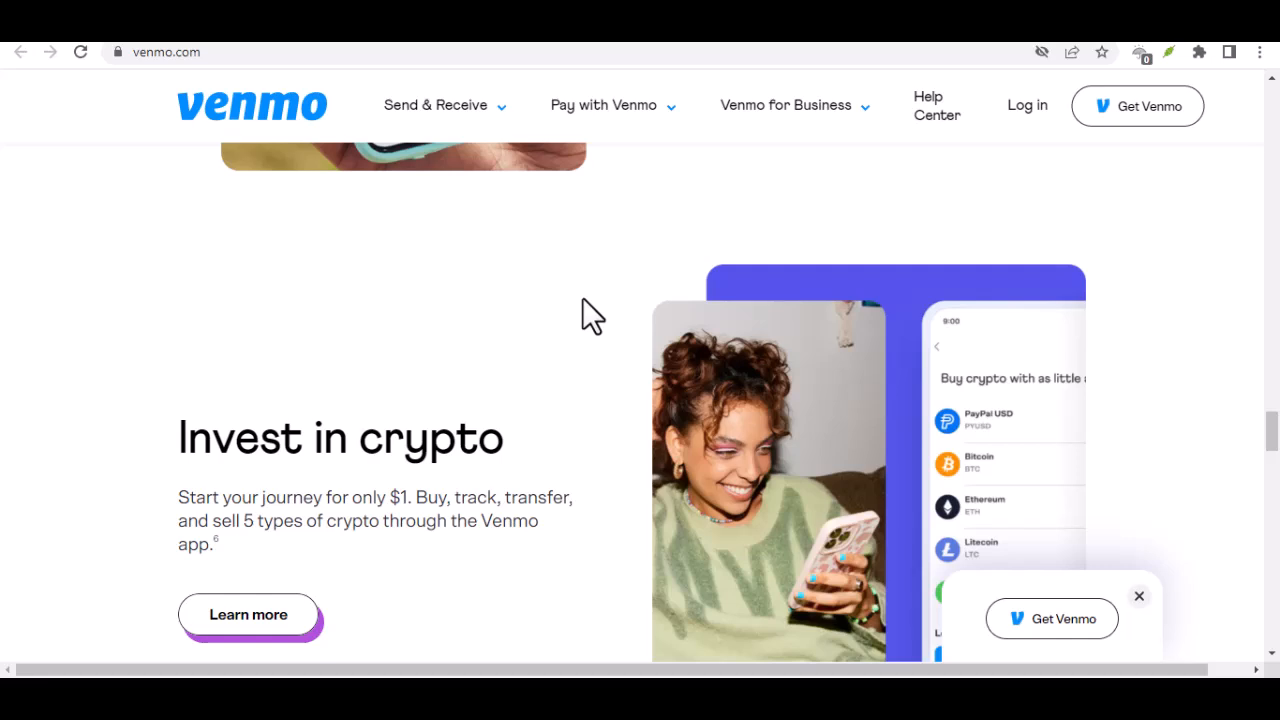
pyautogui.scroll(-3)
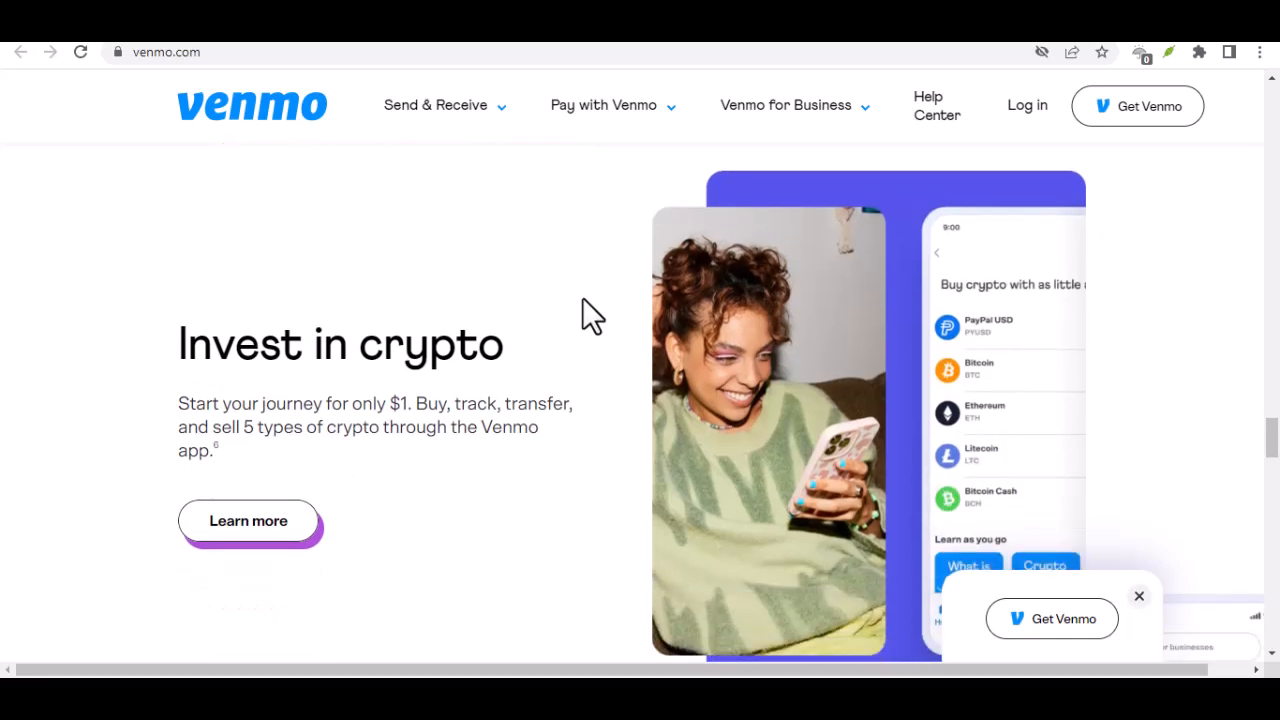
pyautogui.scroll(-3)
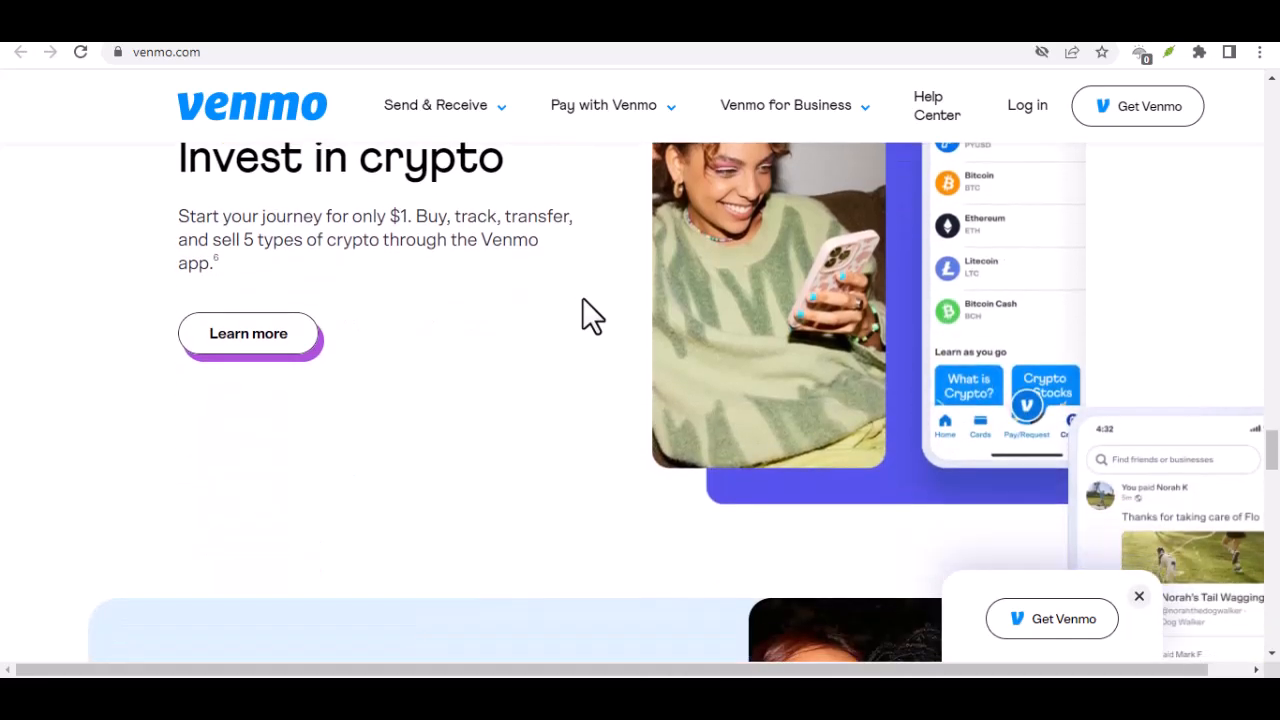
pyautogui.scroll(-3)
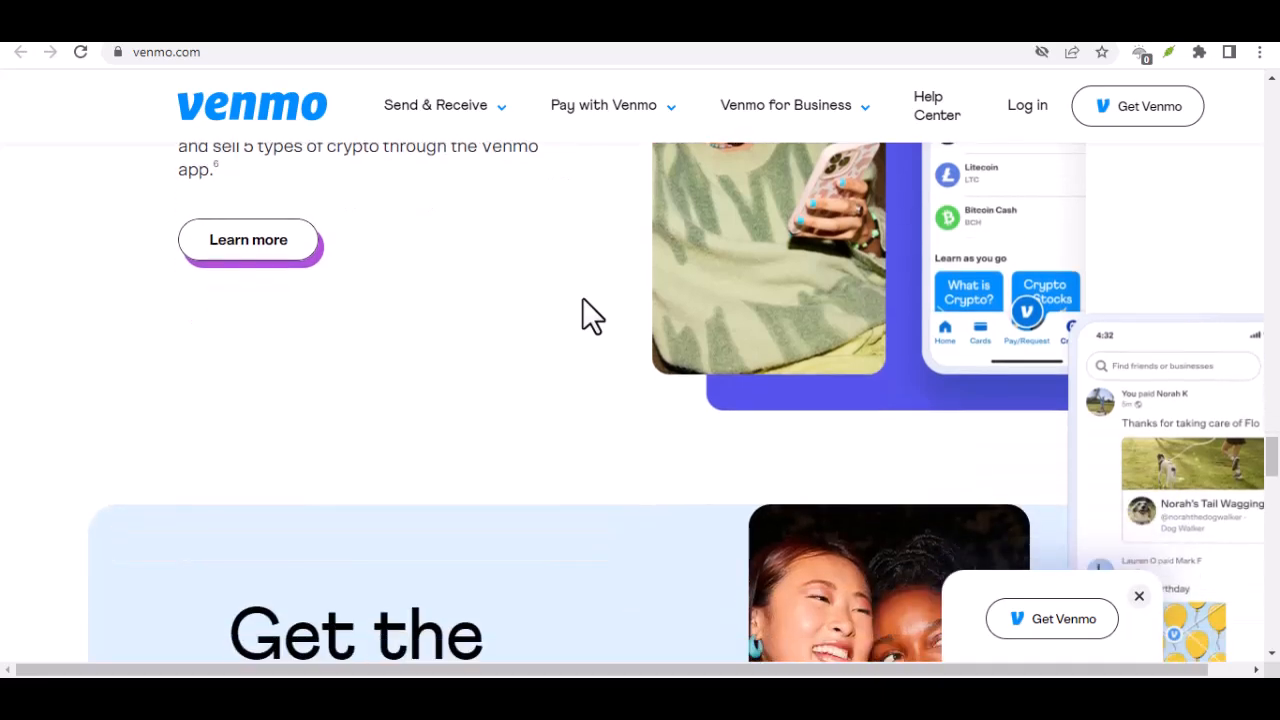
pyautogui.scroll(-3)
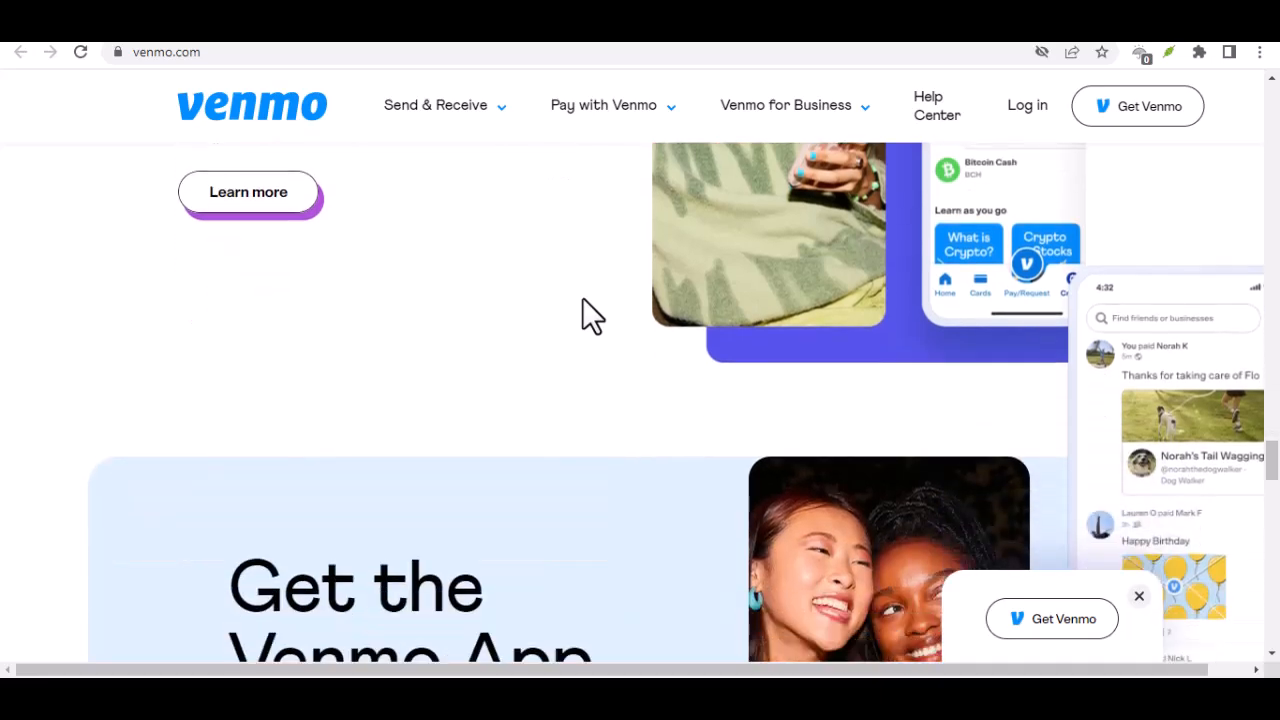
pyautogui.scroll(-3)
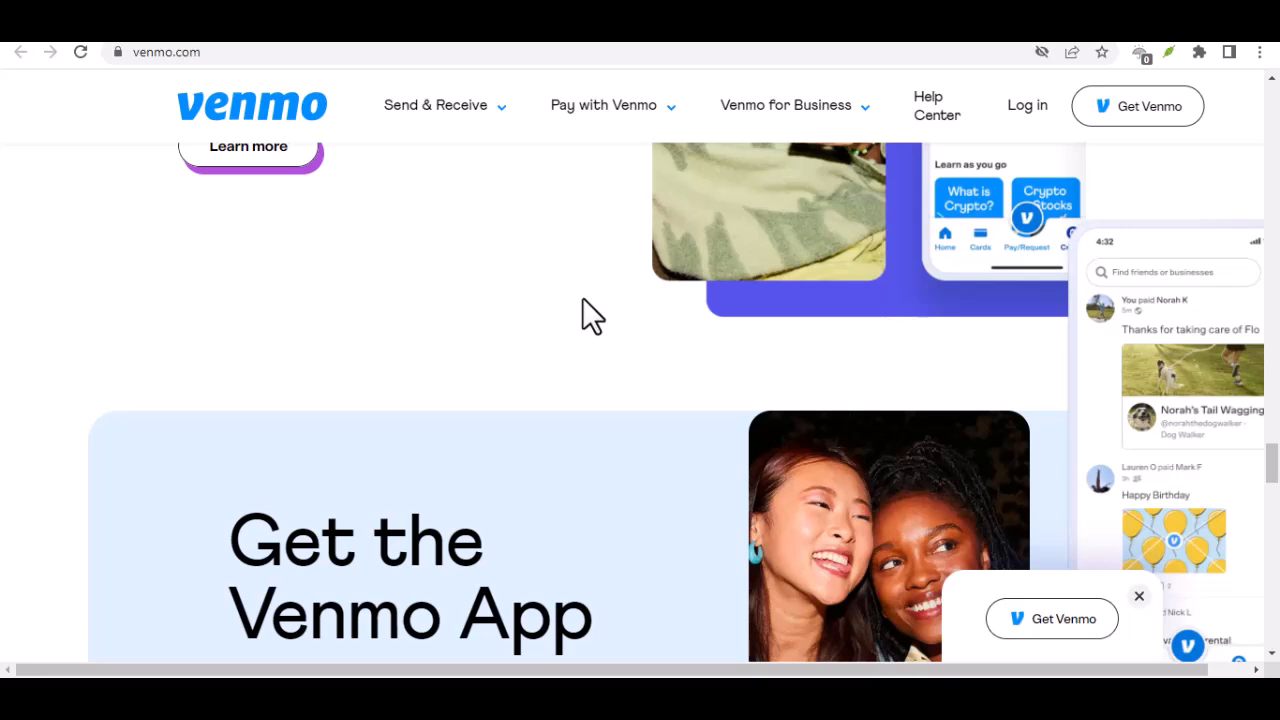
pyautogui.scroll(-3)
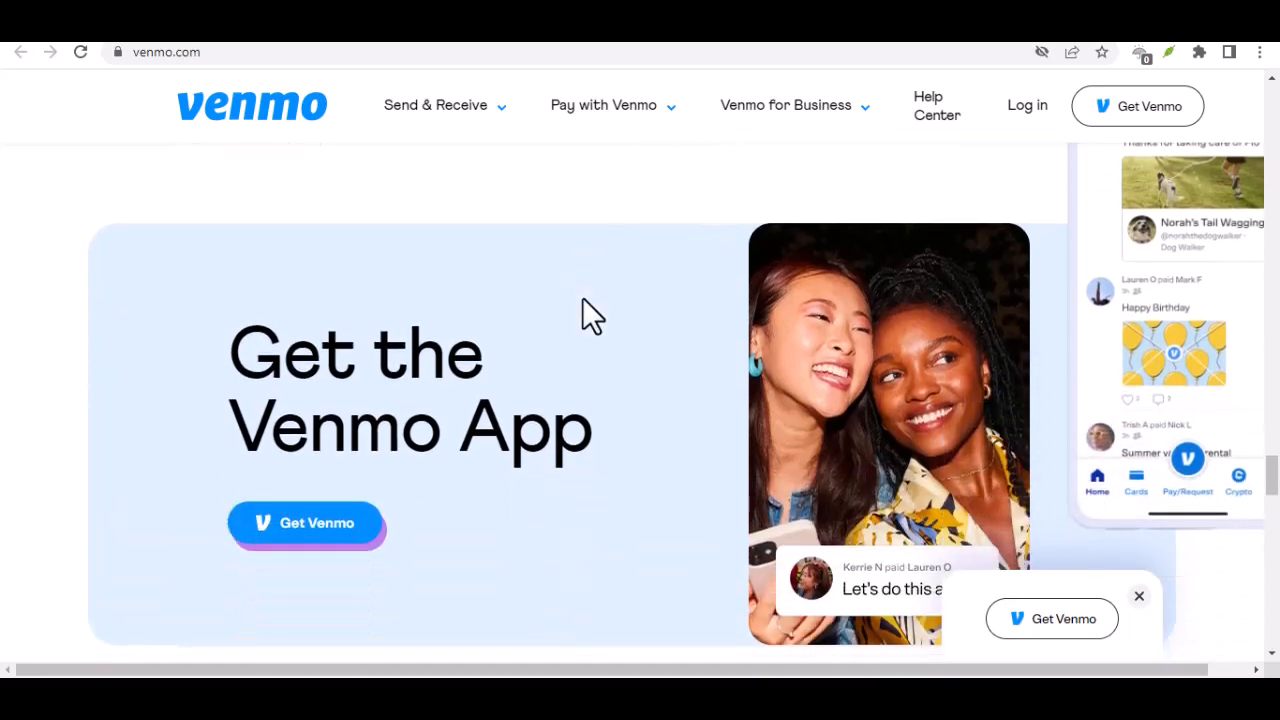